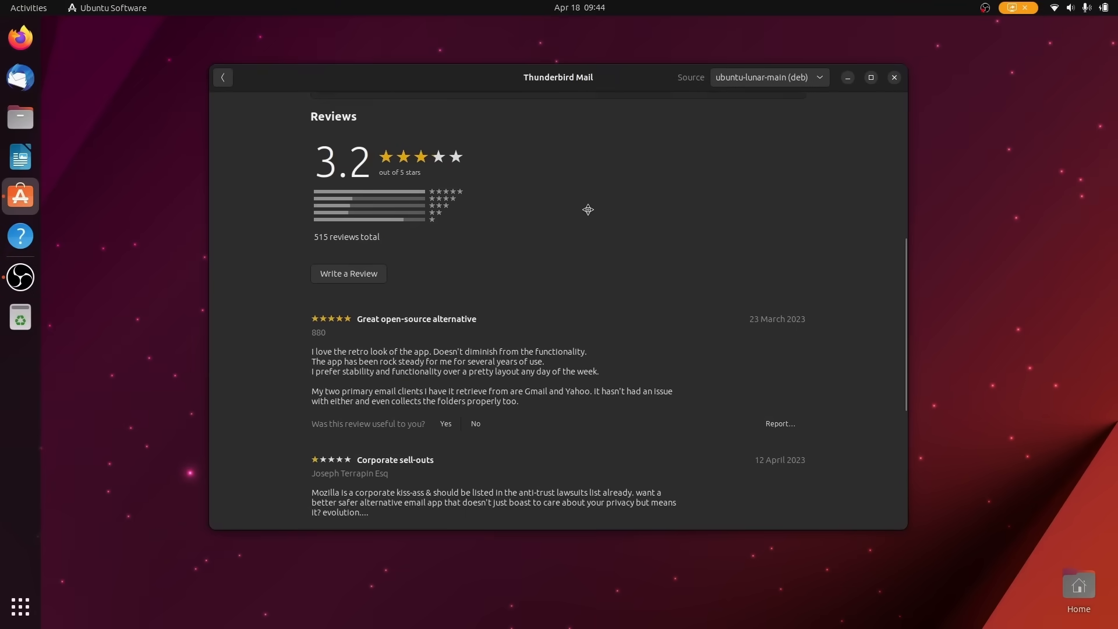
- Scroll System Monitor's process list and open its hamburger menu
scroll("down", 3)
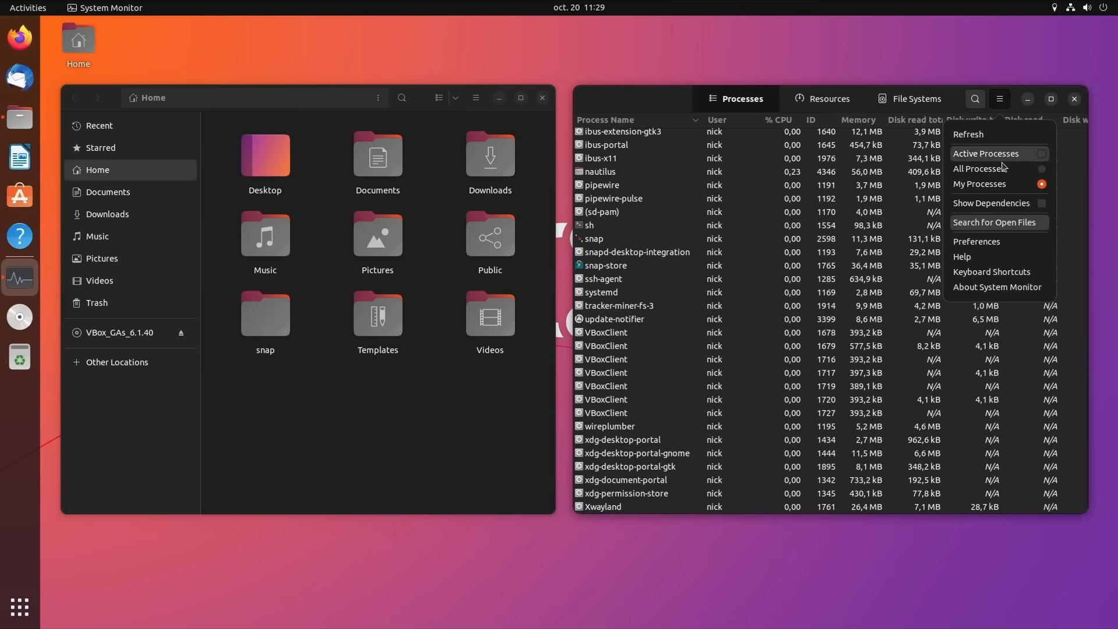
left_click(1000, 99)
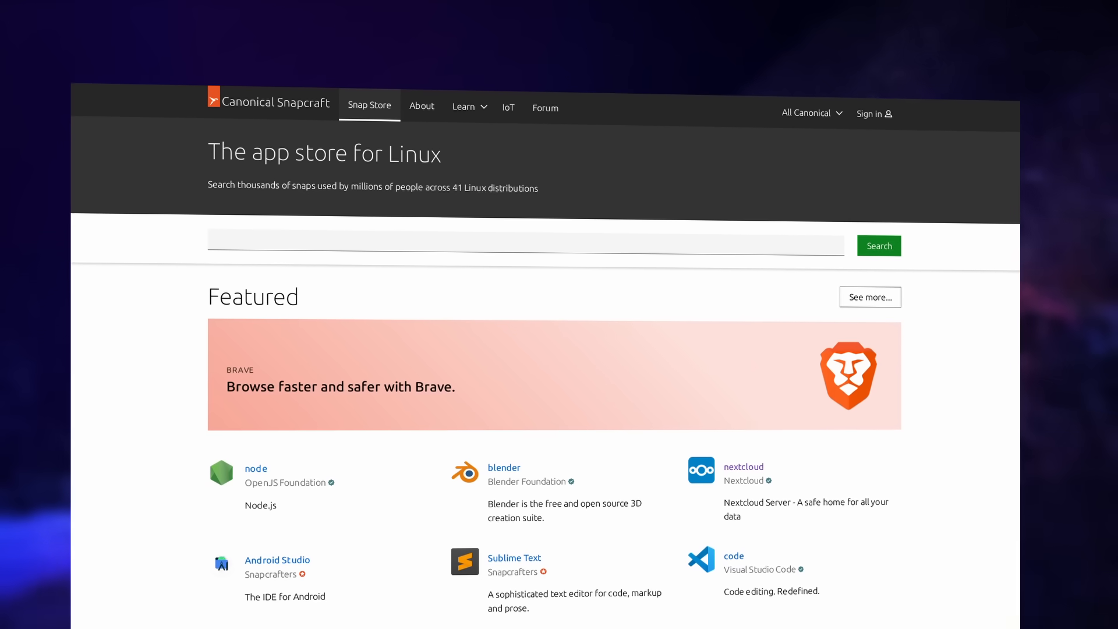
scroll("down", 3)
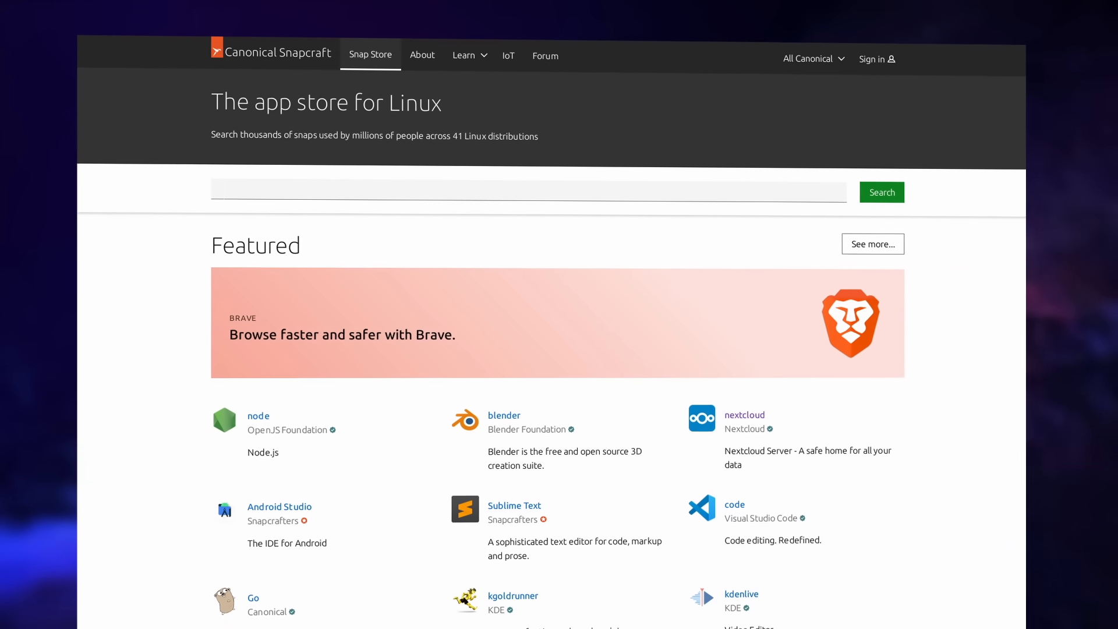
scroll("down", 3)
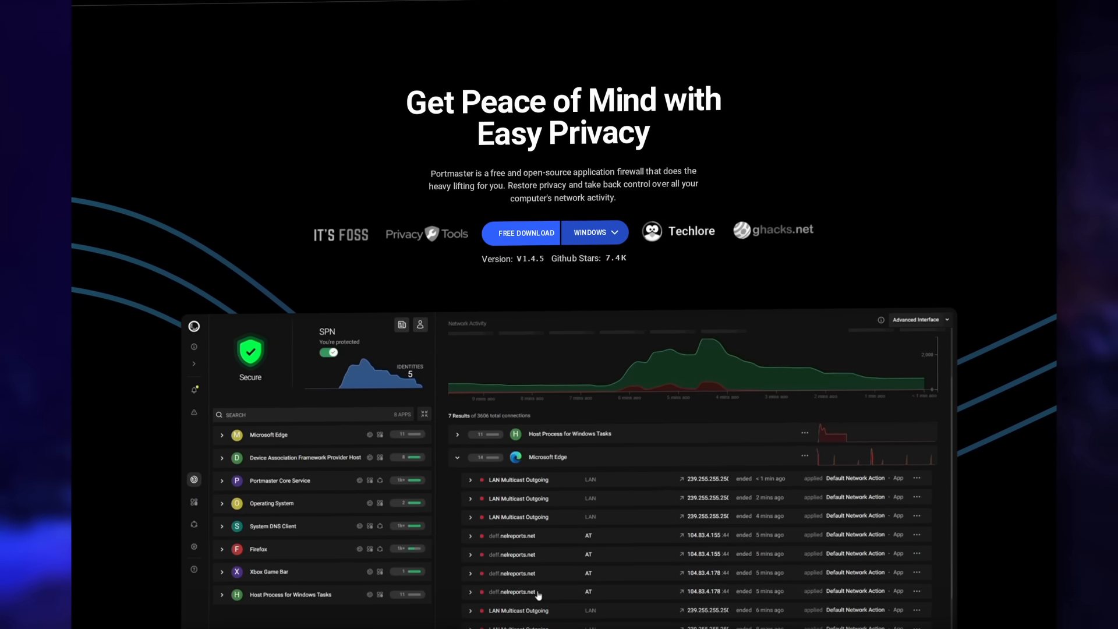
scroll("down", 3)
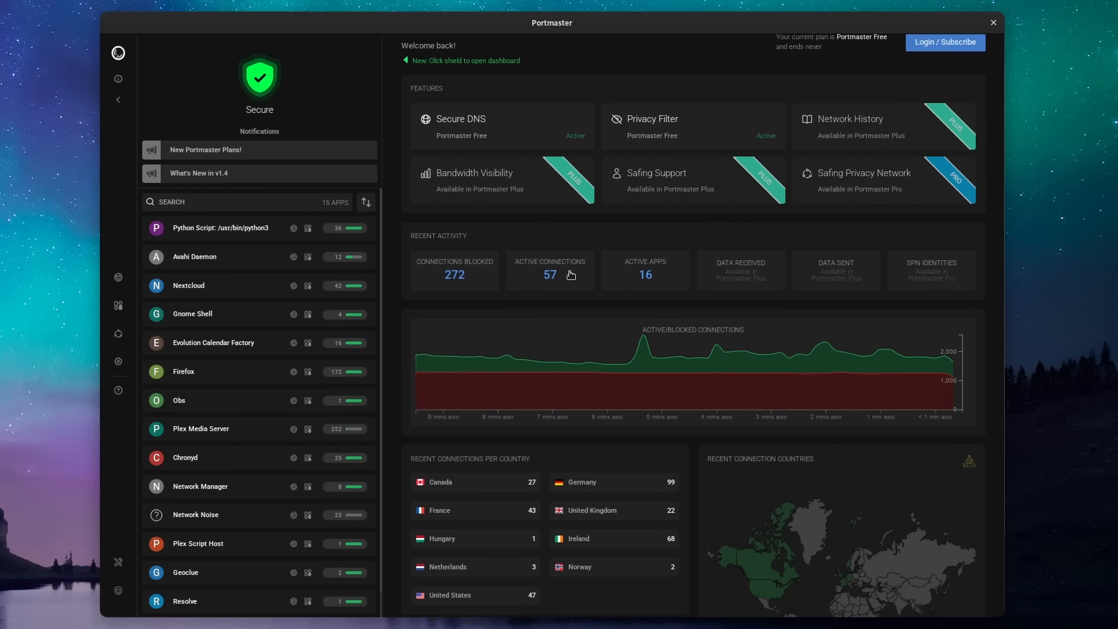
- Scroll through Portmaster's Privacy Filter lists to the Big Tech category
scroll("down", 3)
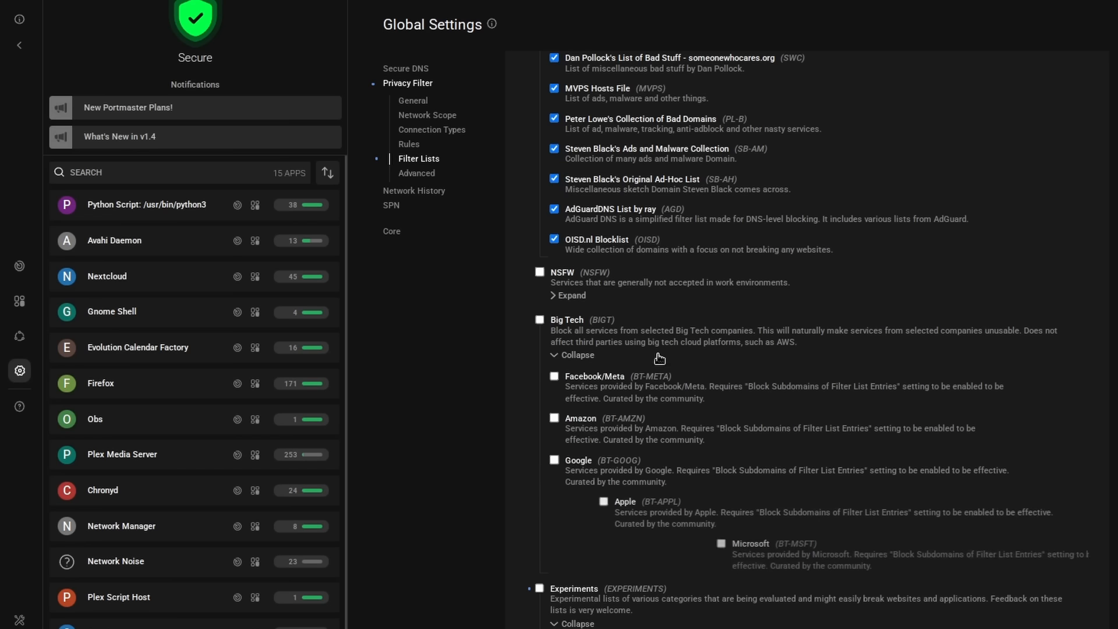
scroll("down", 3)
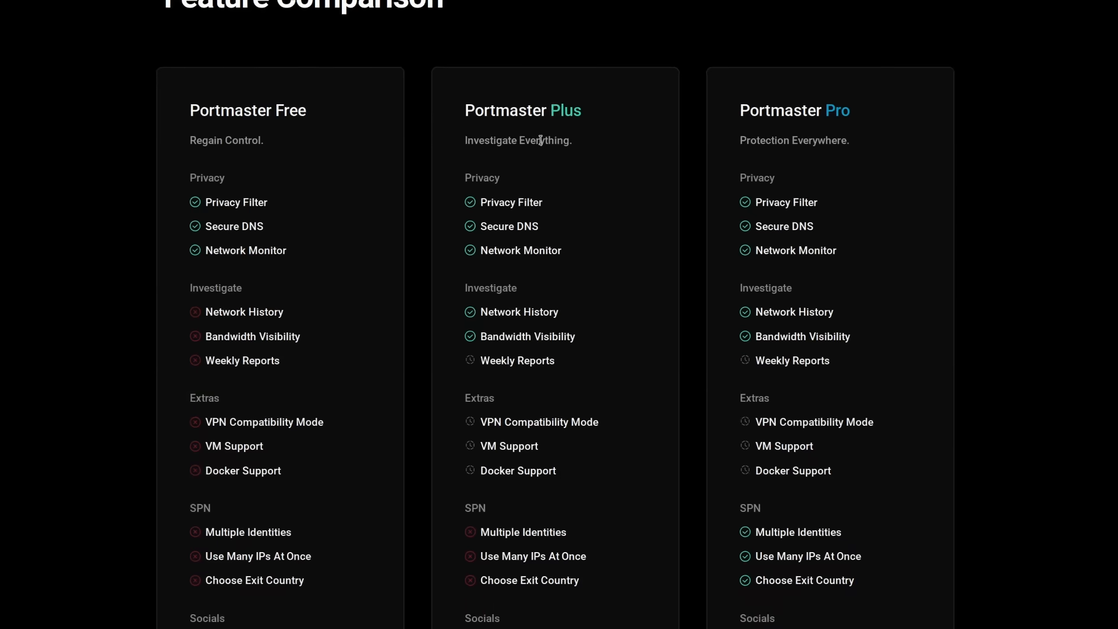
scroll("down", 3)
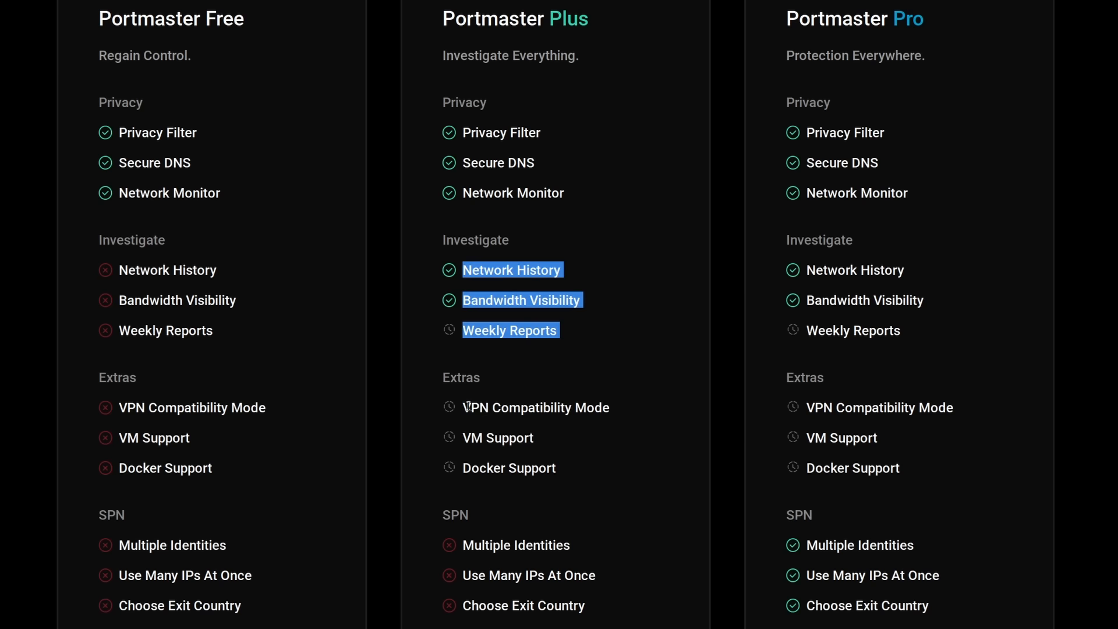
scroll("down", 3)
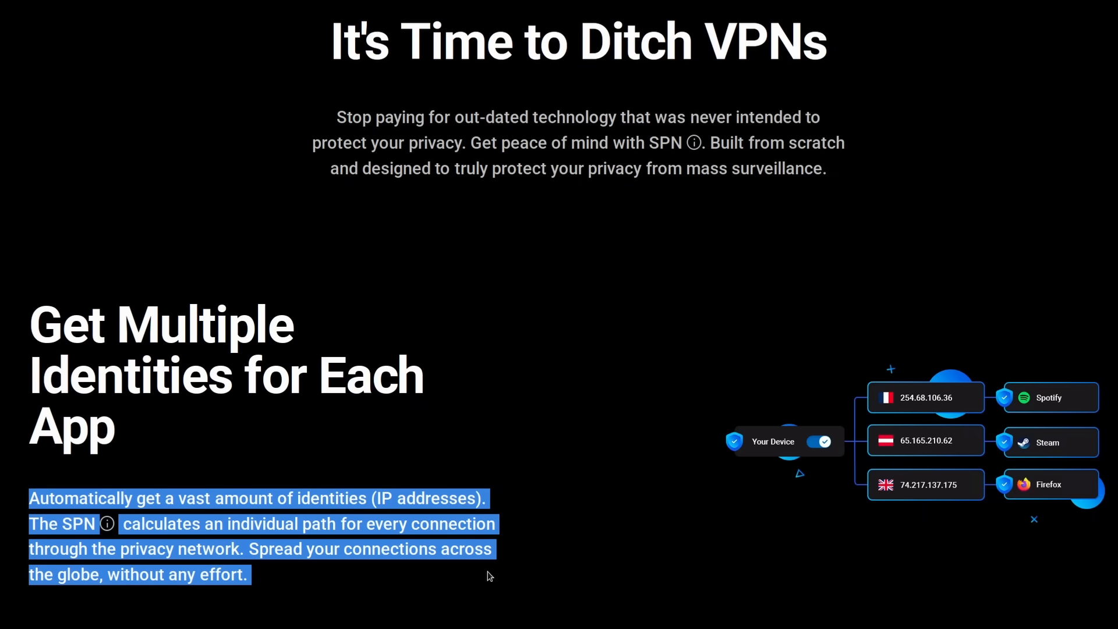
scroll("down", 3)
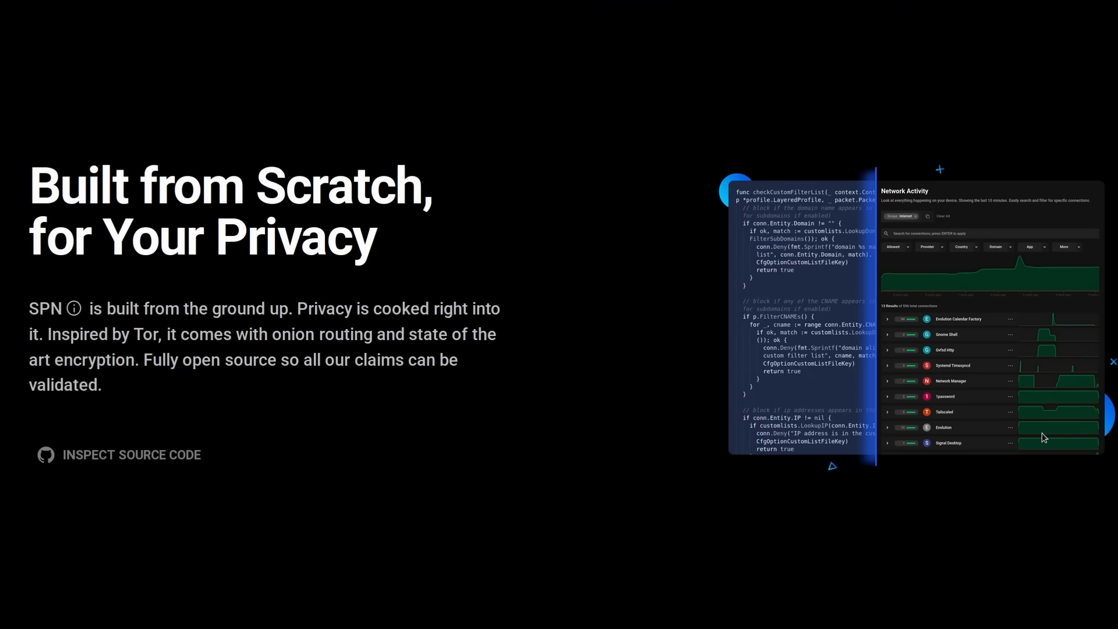
mouse_move(438, 298)
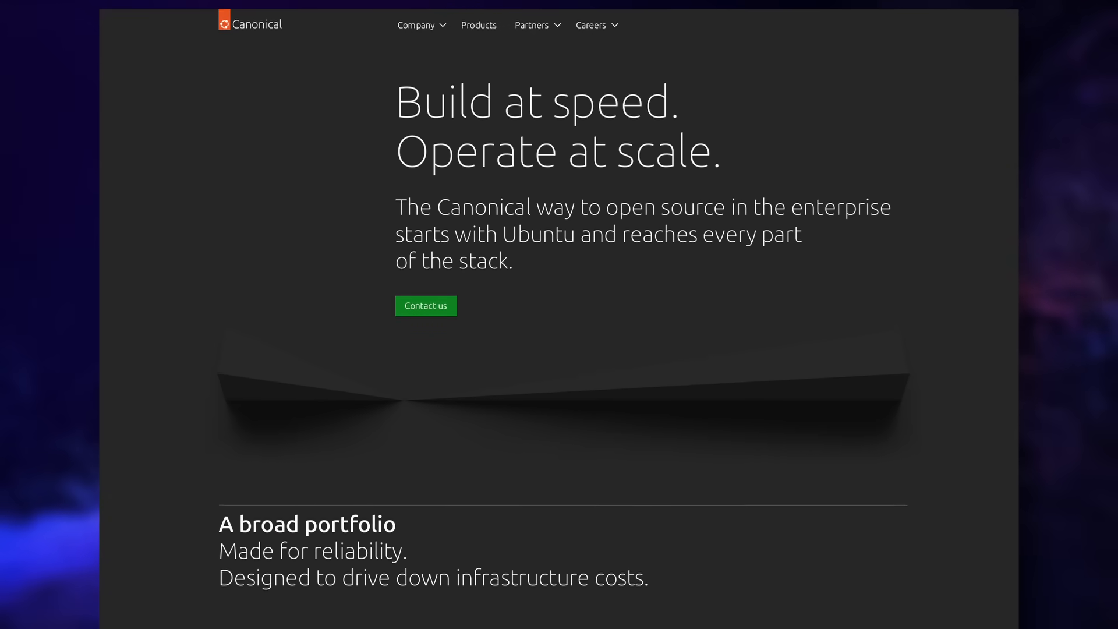
scroll("down", 3)
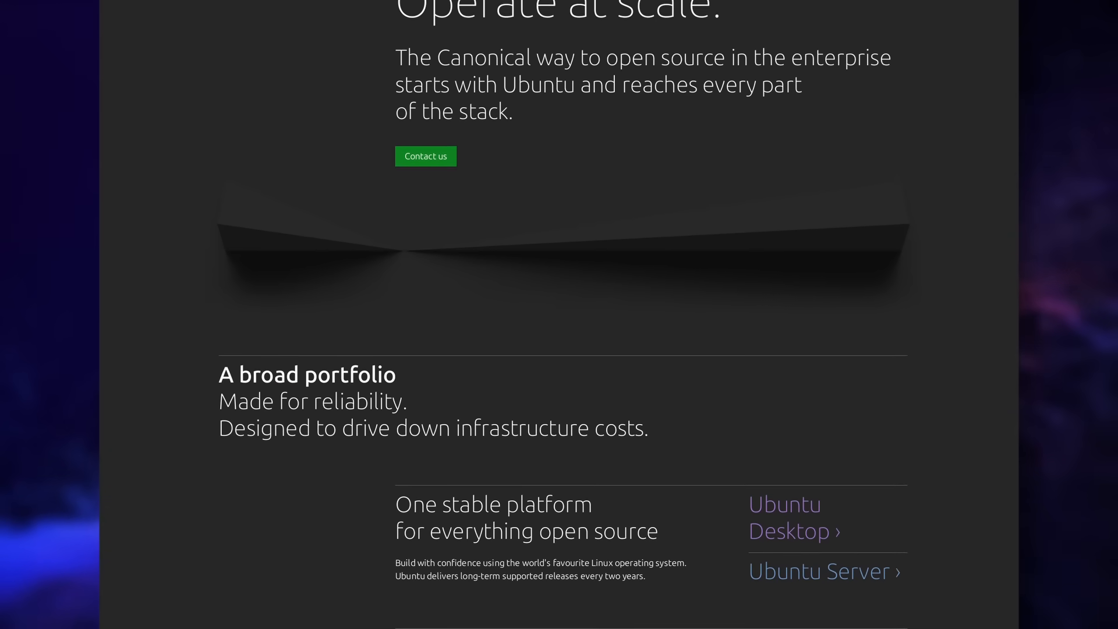
scroll("down", 3)
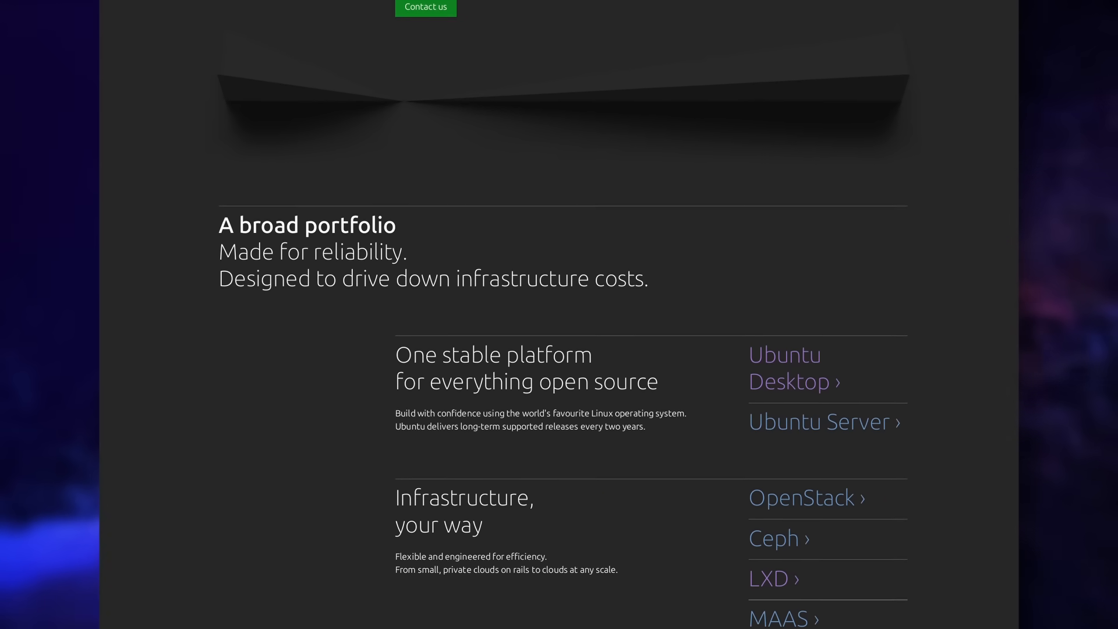
scroll("down", 3)
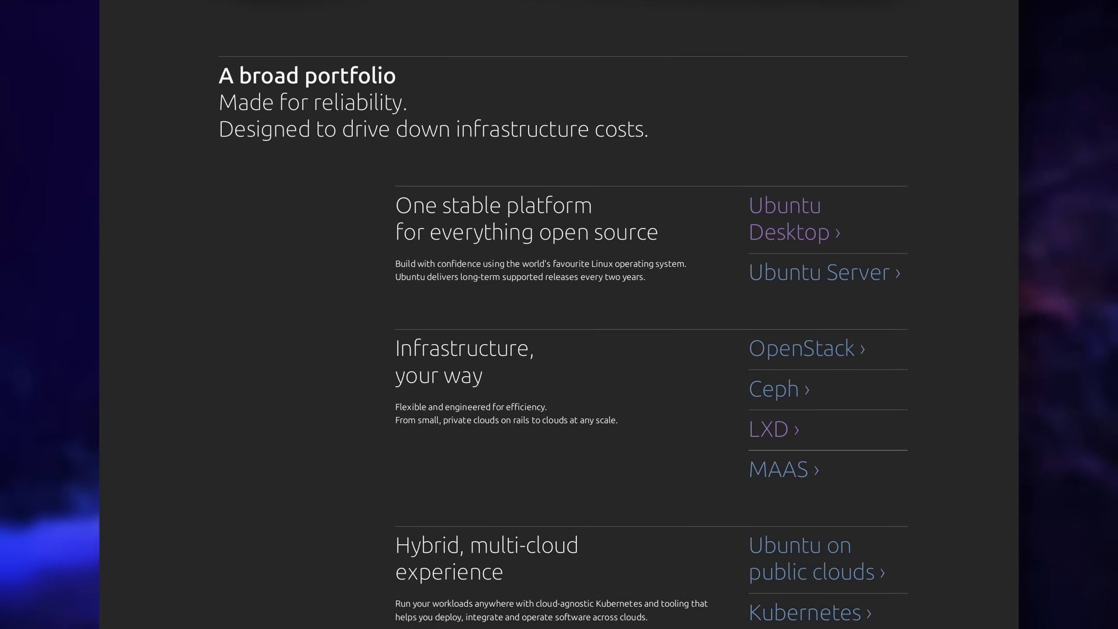
scroll("down", 3)
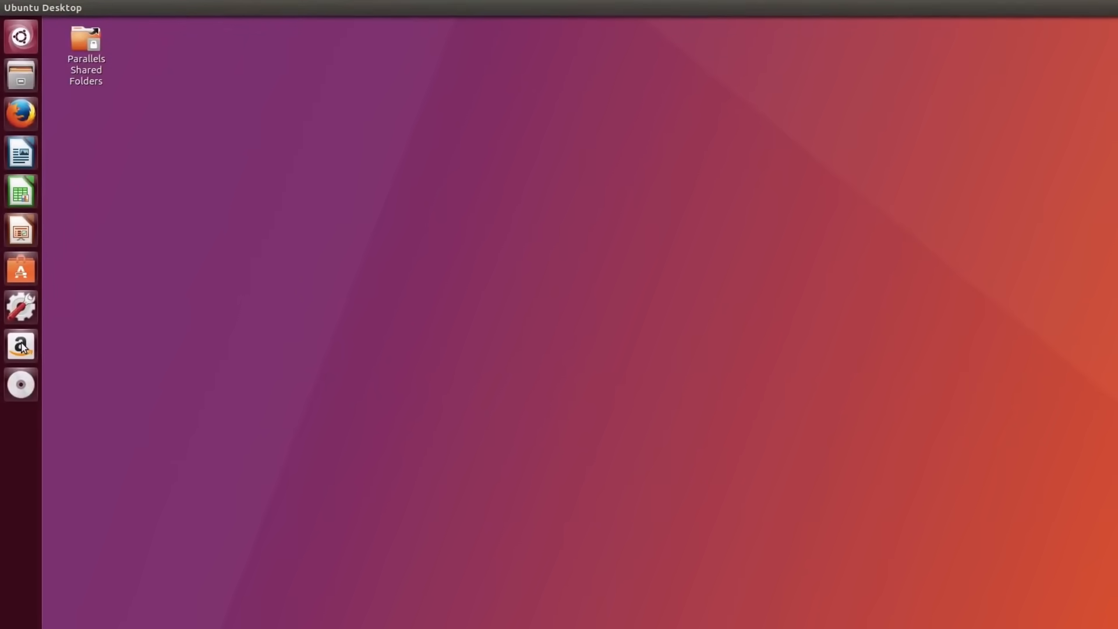
- Run 'sudo apt remove snapd' in a terminal
left_click(21, 346)
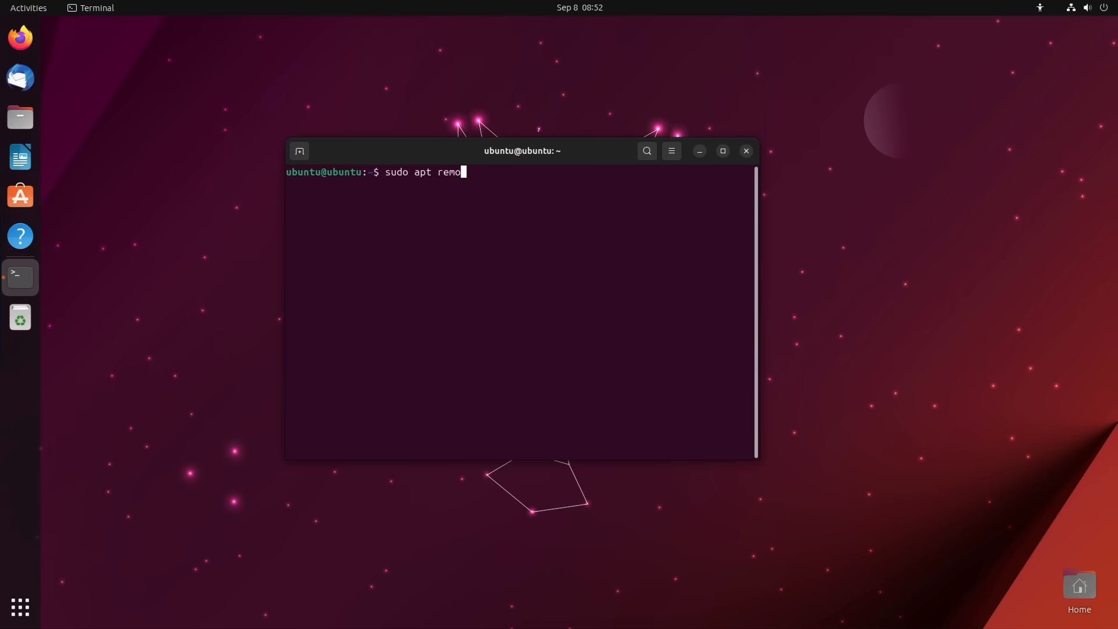
type("ve snapd")
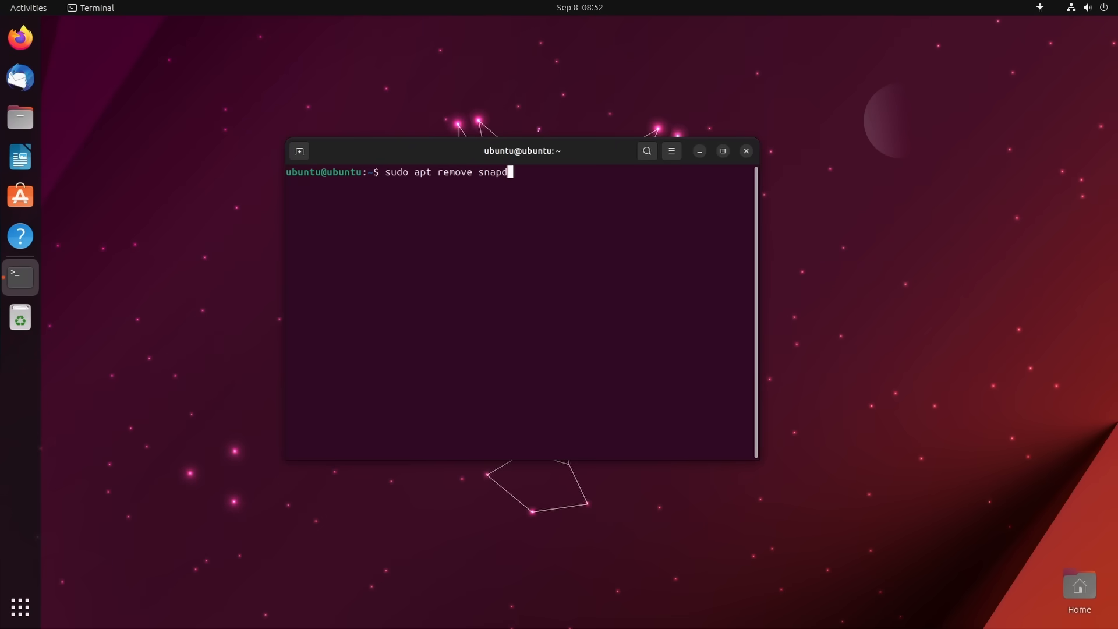
key("Return")
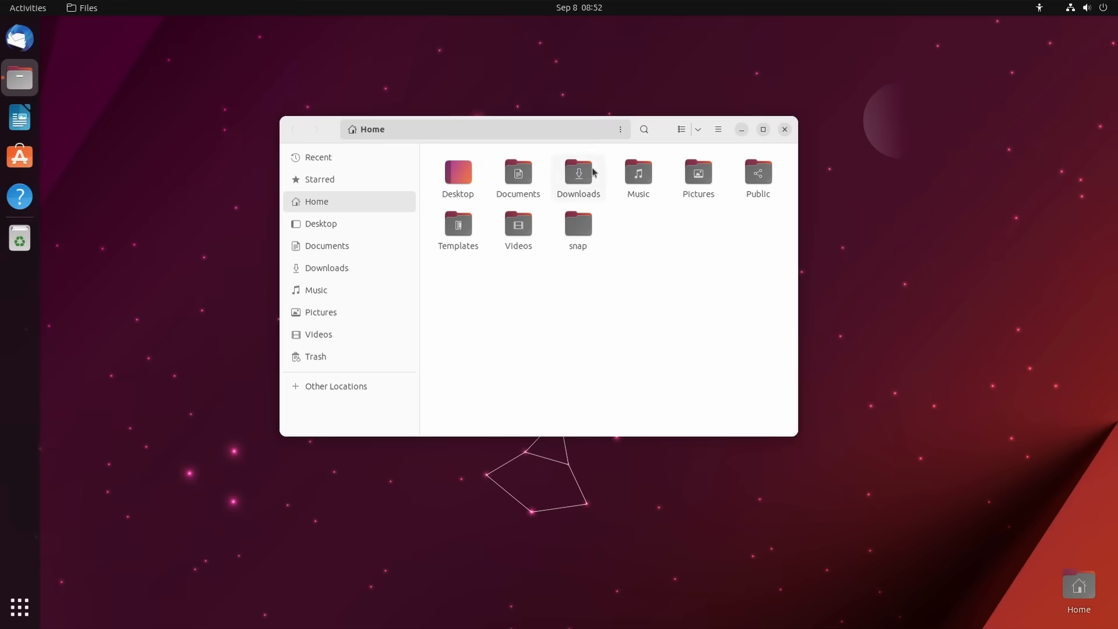
- Open Disks from Other Locations and view the 27 GB hard disk's details
left_click(335, 386)
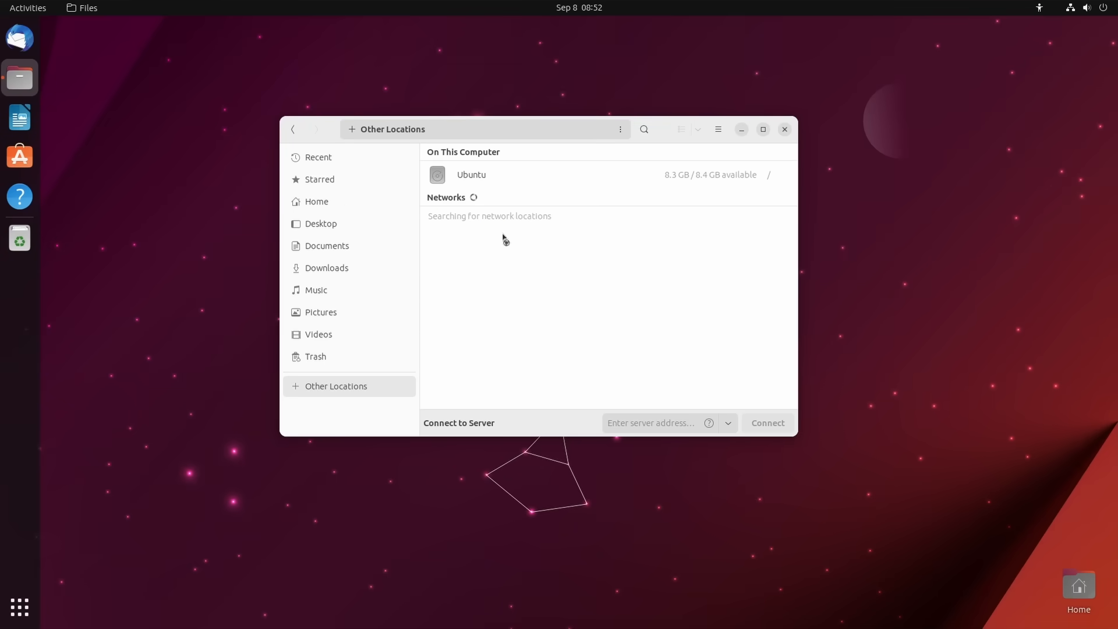
double_click(471, 175)
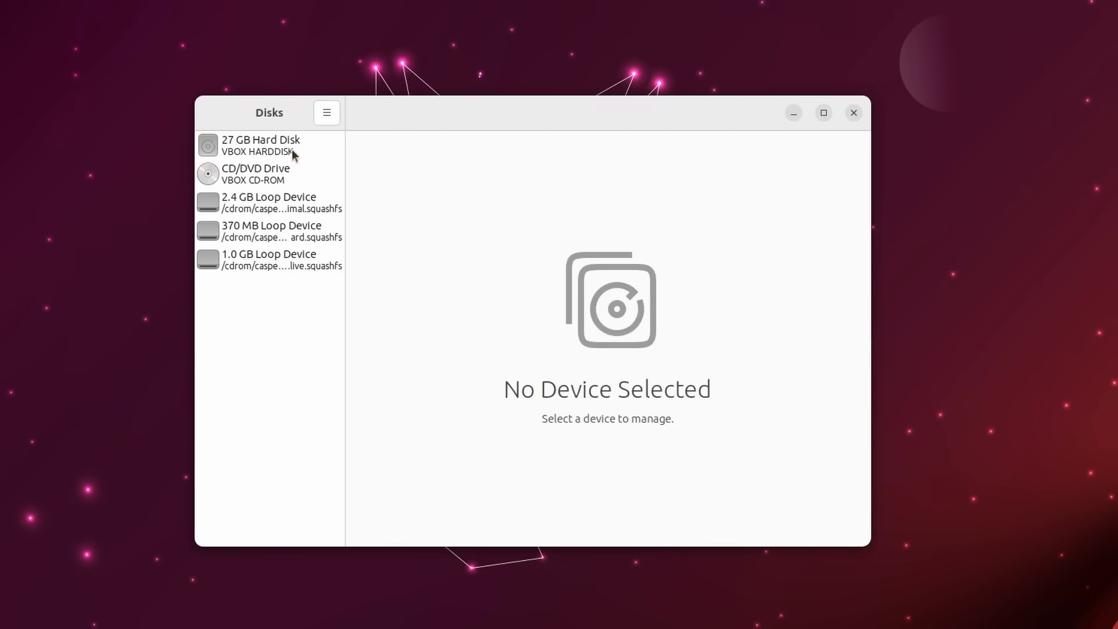
left_click(260, 144)
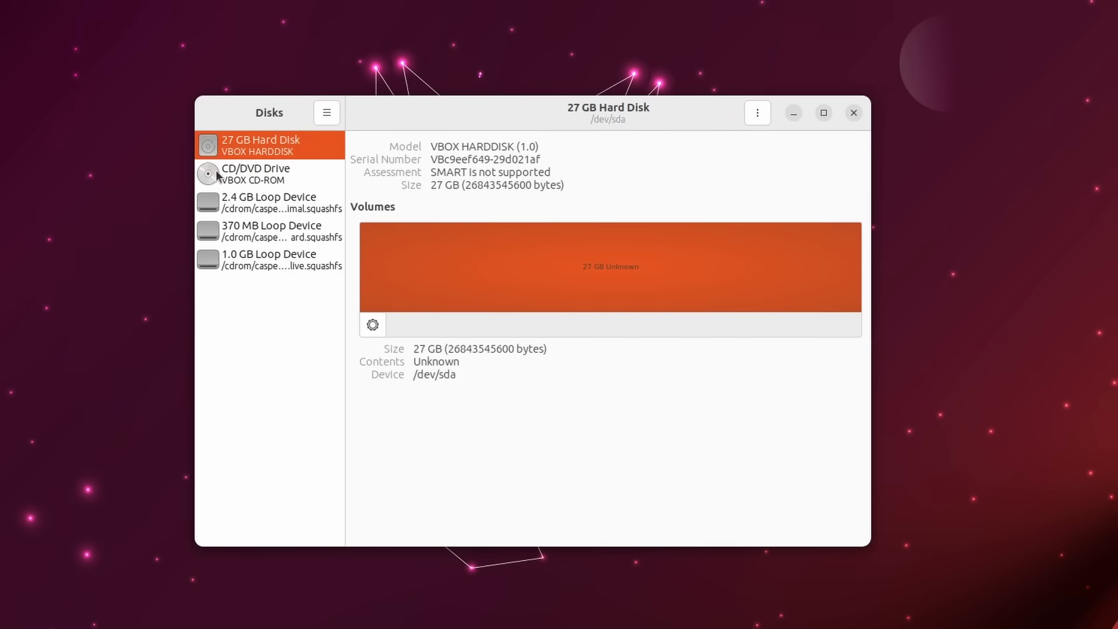
left_click(269, 259)
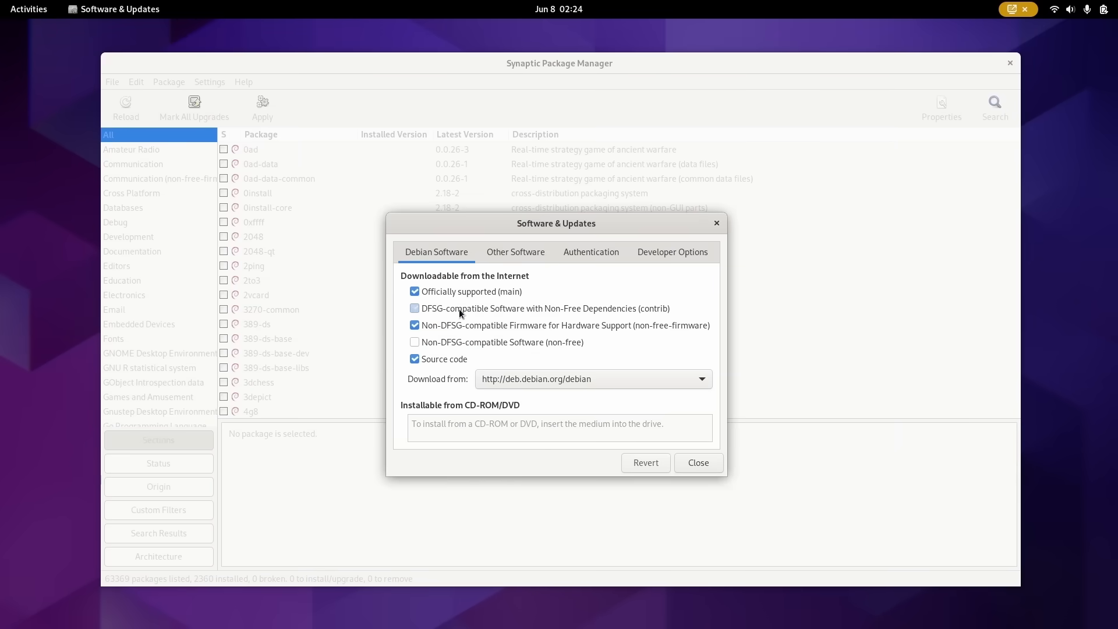
- Tick the contrib source on the Debian Software tab of Software & Updates
left_click(414, 308)
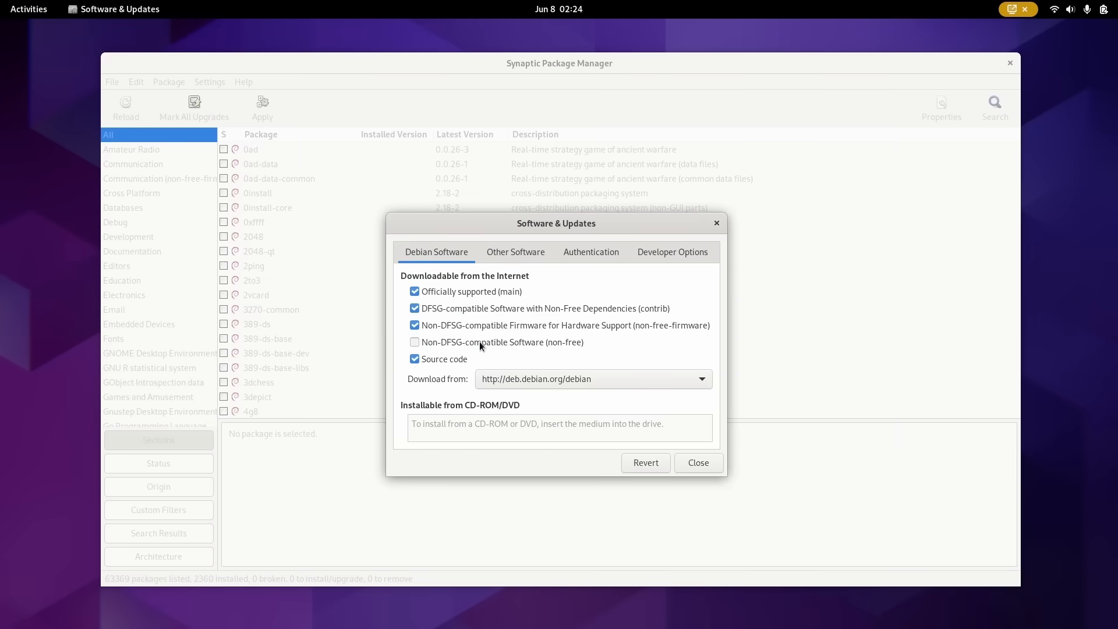
left_click(414, 342)
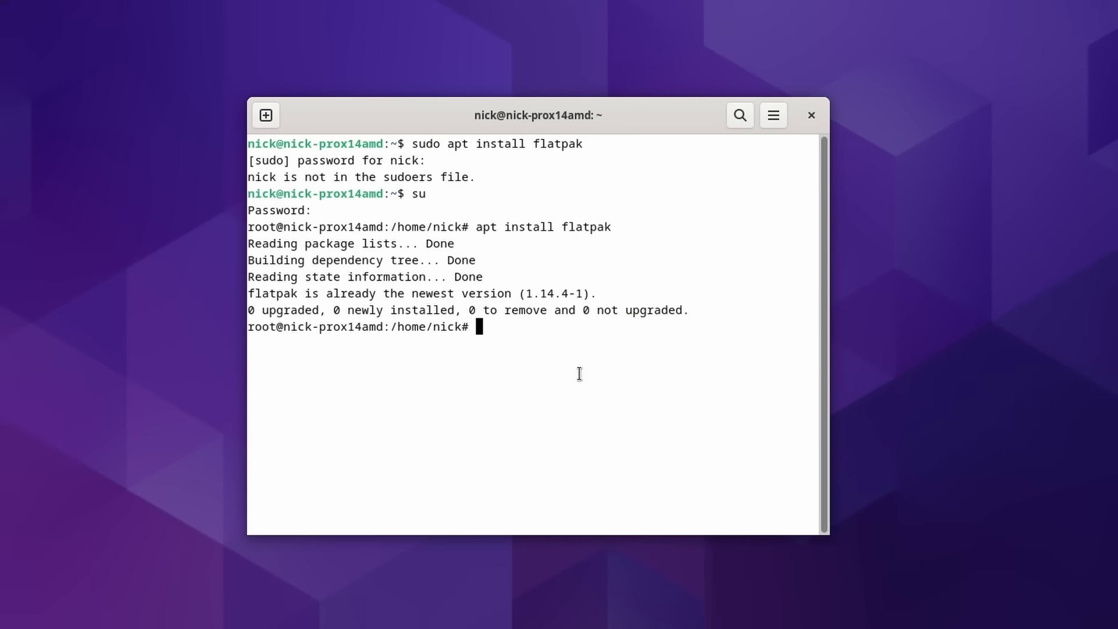
- Add the Flathub remote with flatpak remote-add, then view gcc results in Synaptic
type("flatpak remote-add --if-not-exists flathub https://flathub.org/repo/flathub.flatpakrepo")
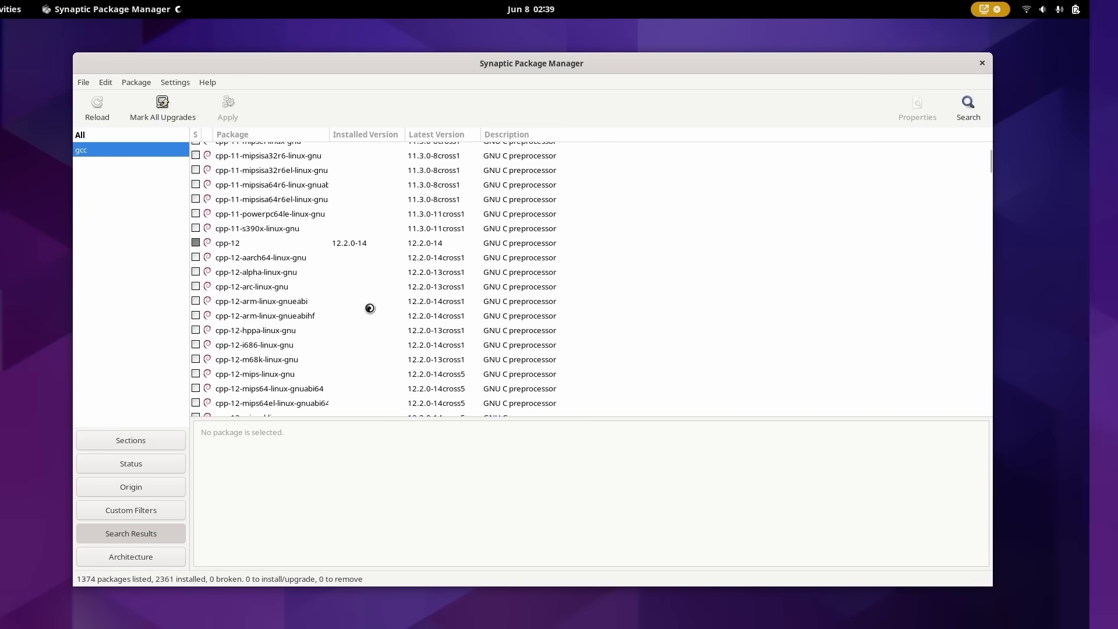
left_click(278, 300)
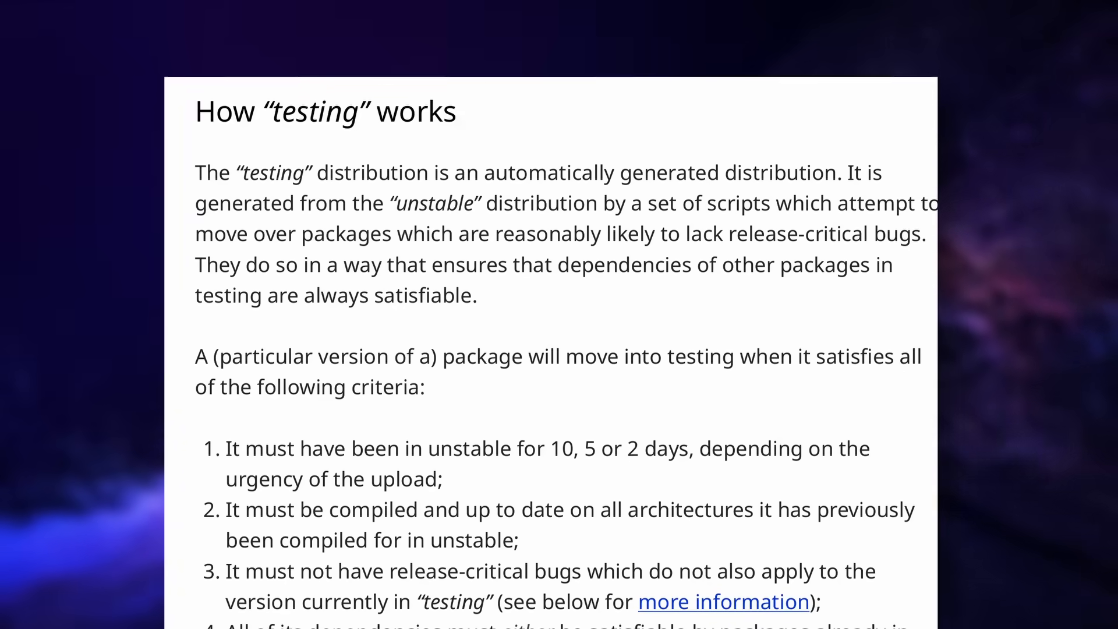
scroll("down", 3)
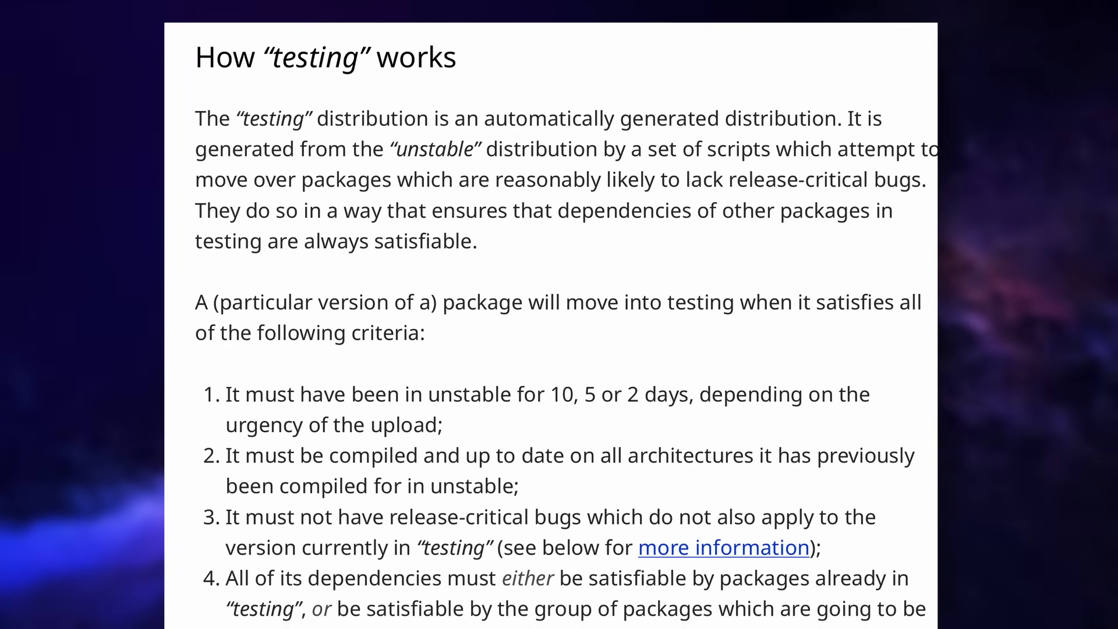
scroll("down", 3)
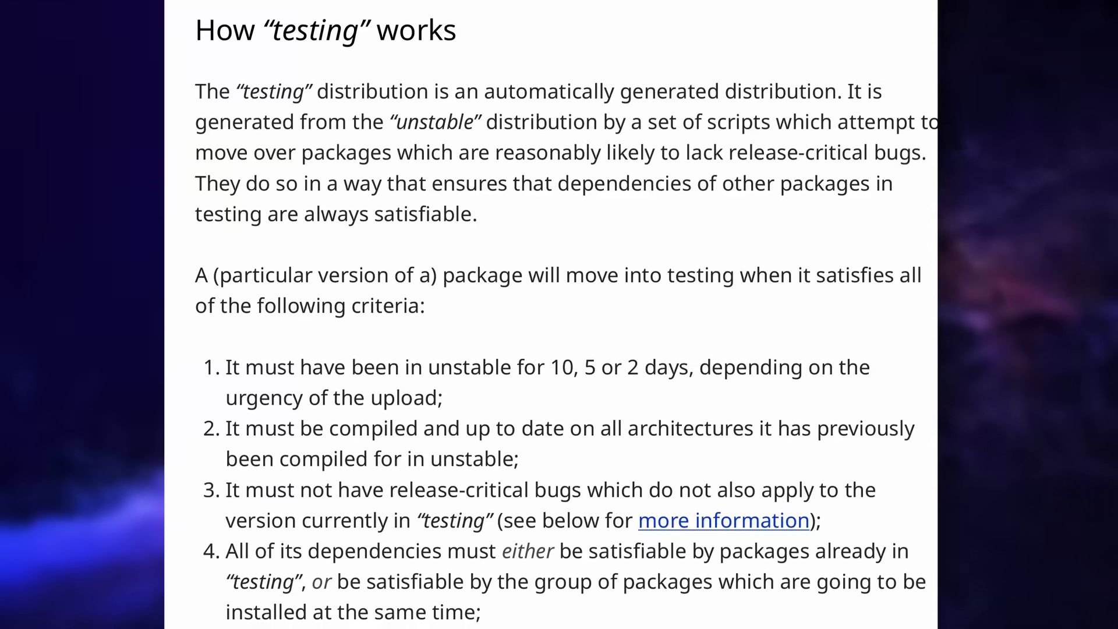
scroll("down", 3)
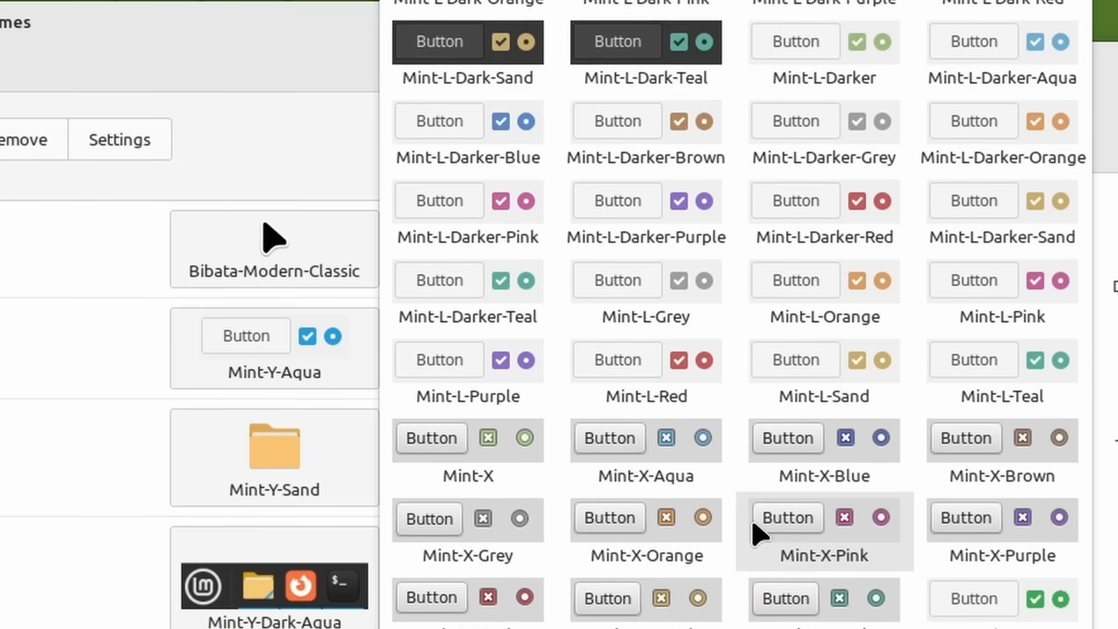
- Scroll the Cinnamon theme grid and return to Themes with Mint-Y and Mixed appearance
scroll("down", 3)
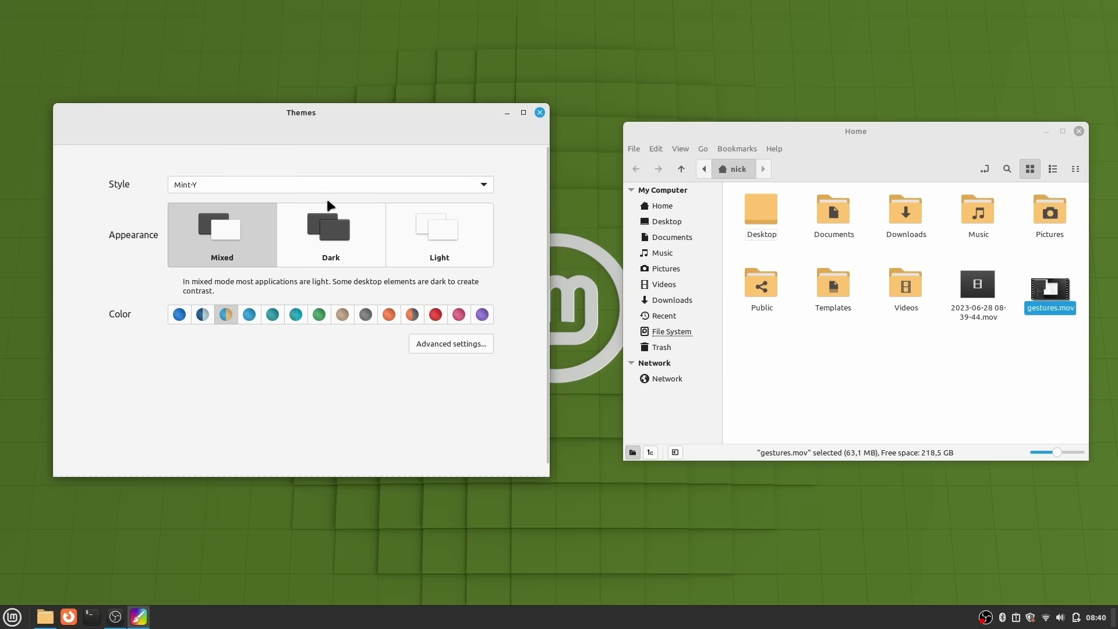
left_click(331, 184)
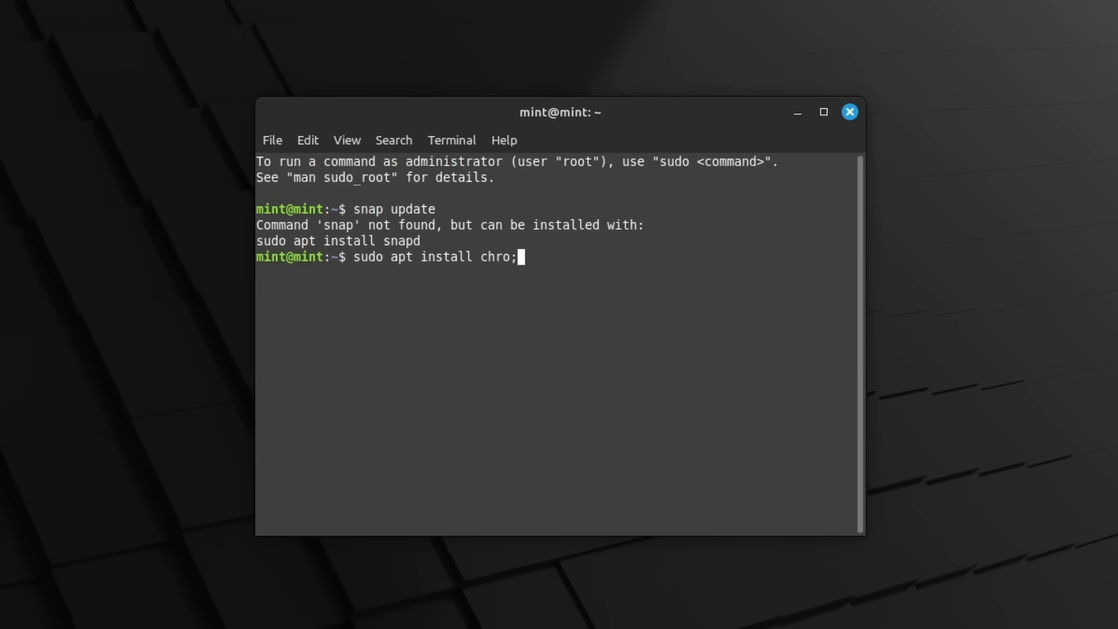
- Correct the typo and run 'sudo apt install ubuntu-gnome-desktop'
key("BackSpace")
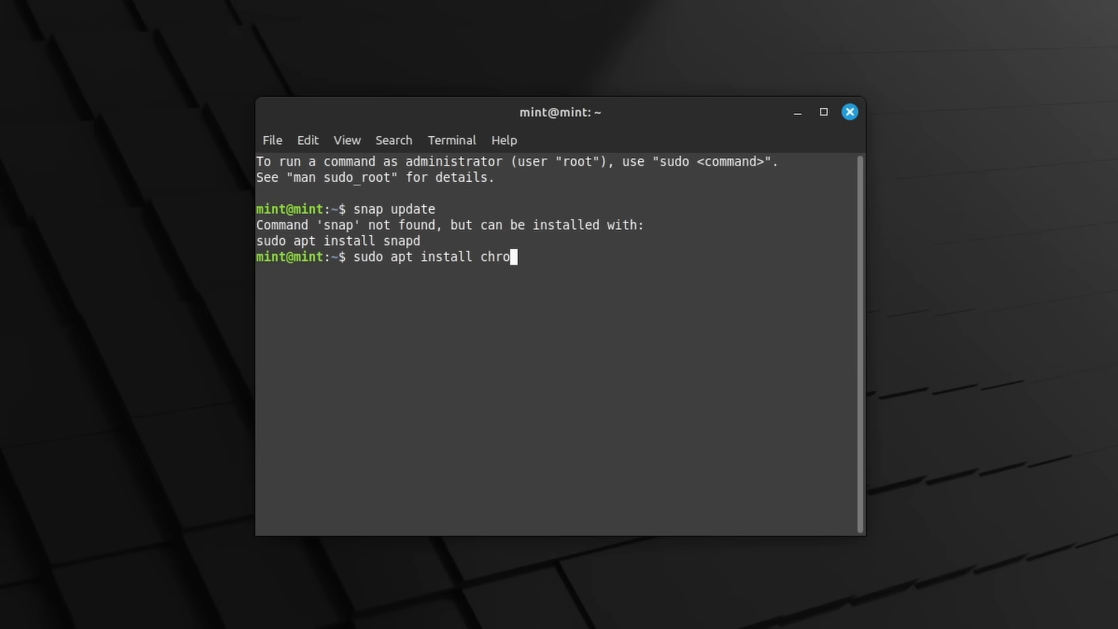
type("miu;")
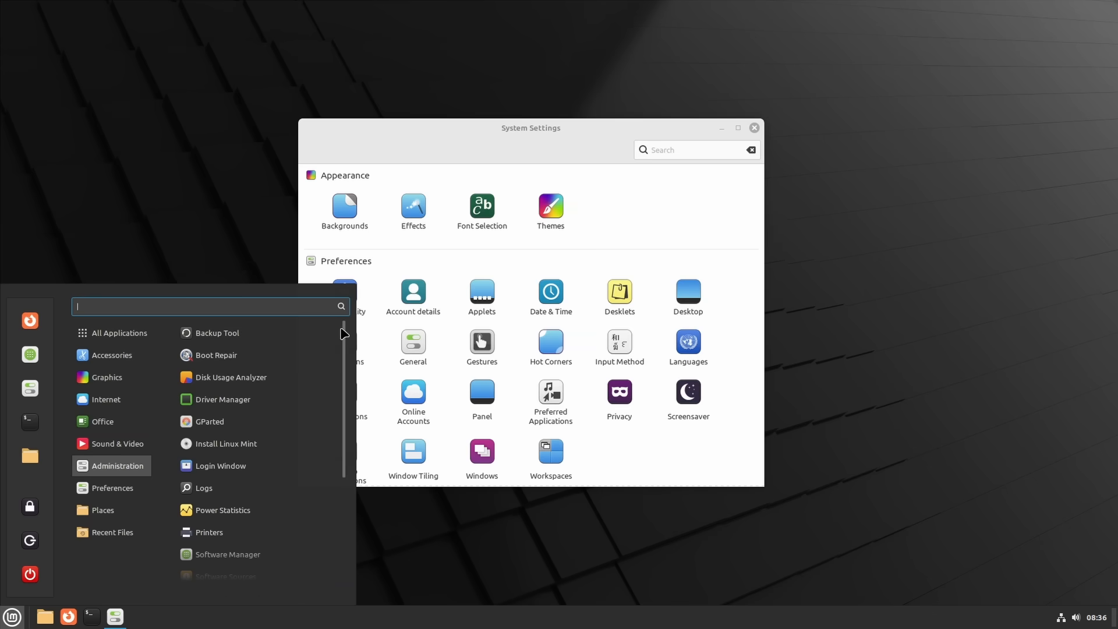
scroll("down", 3)
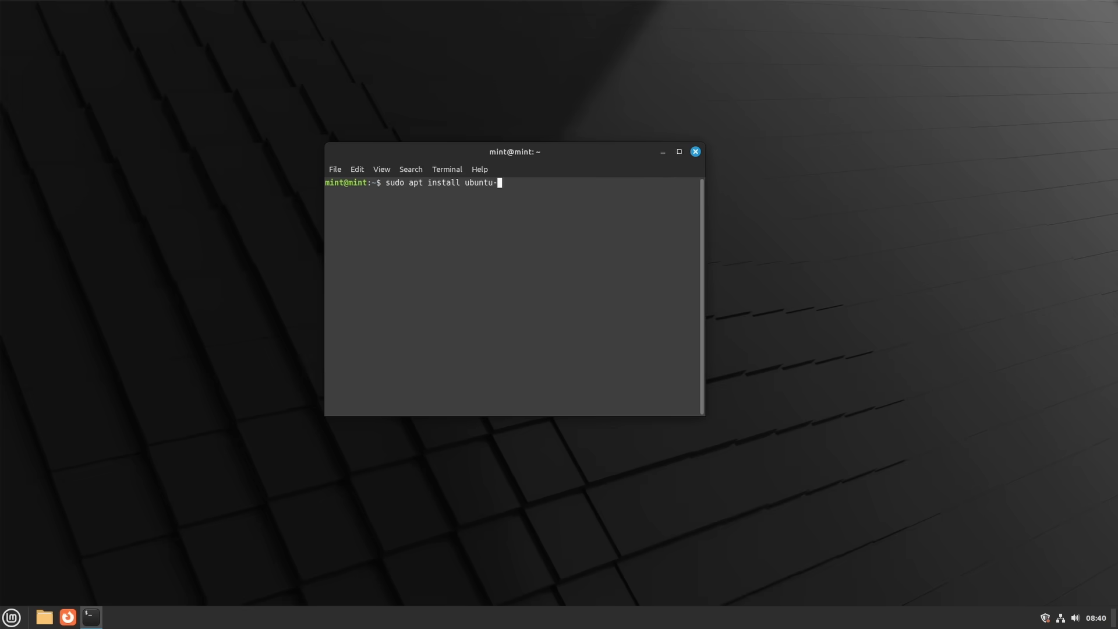
type("gn")
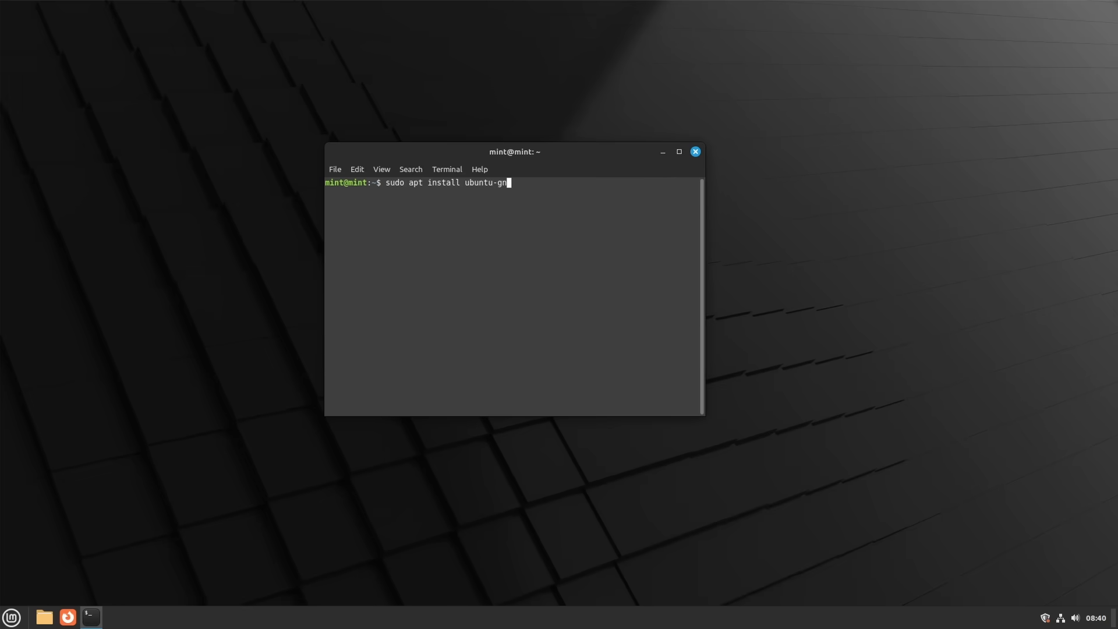
type("ome-desktop")
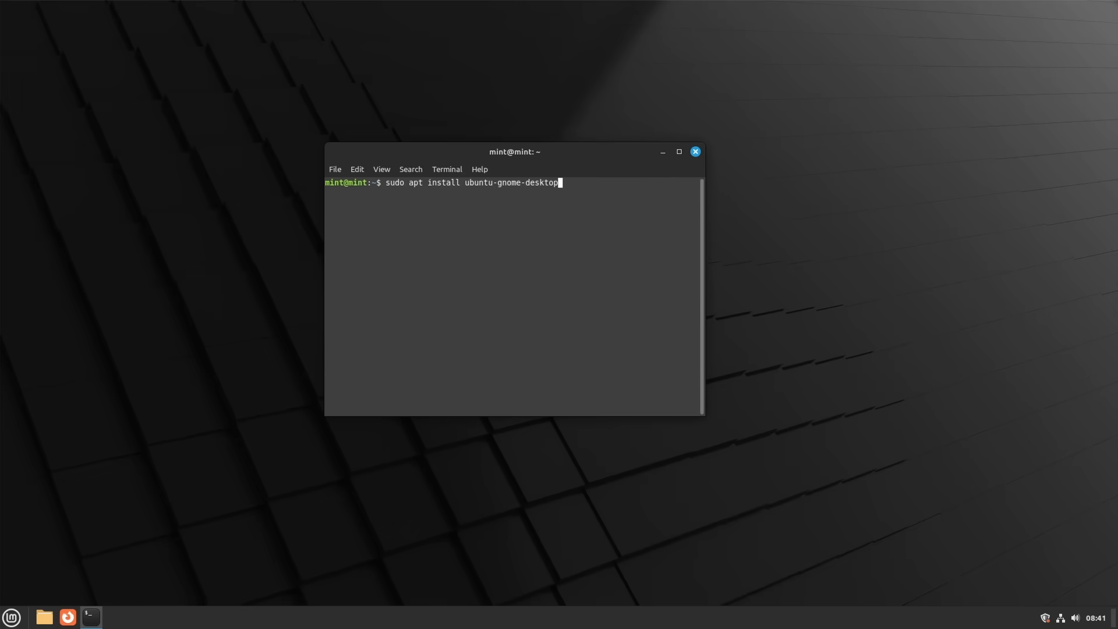
key("Return")
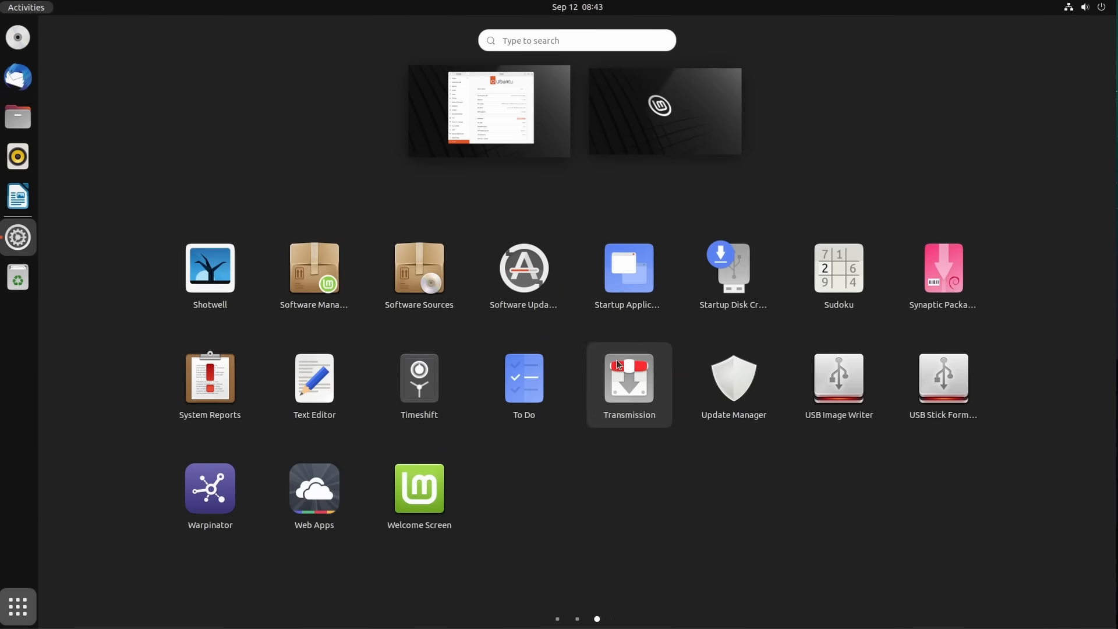
mouse_move(645, 378)
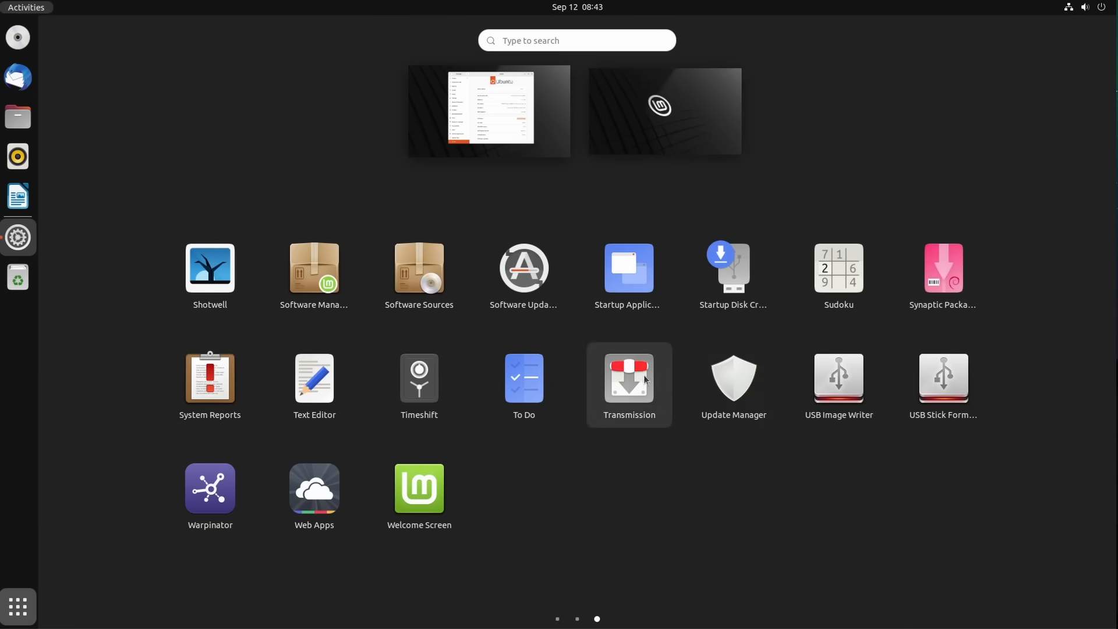
- Open Settings > About showing Linux Mint 21.2 with GNOME 42.9
left_click(733, 378)
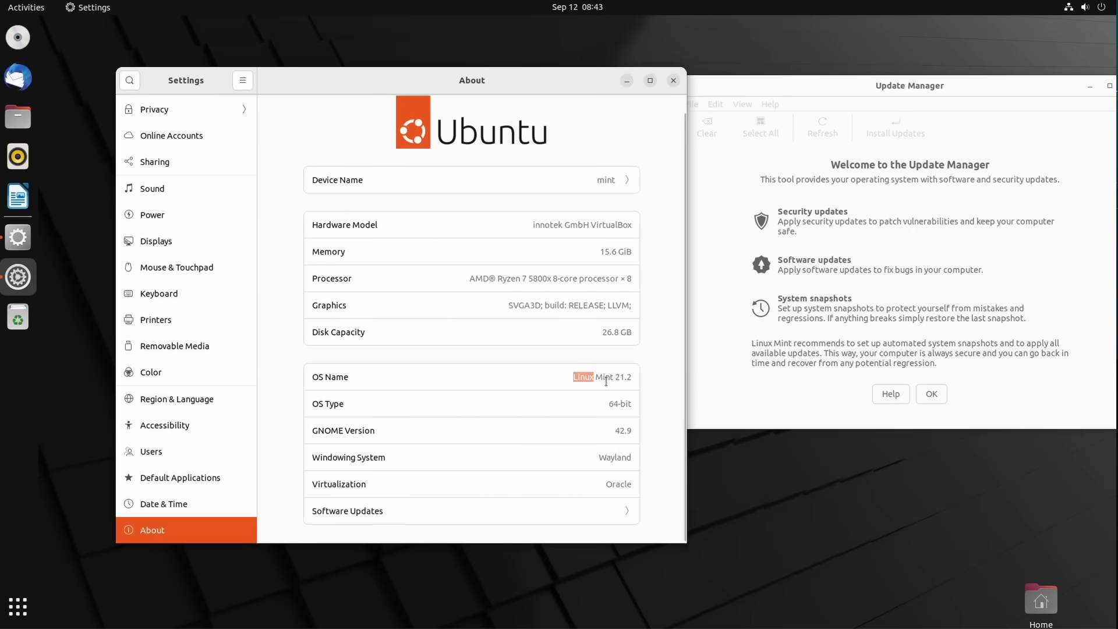
left_click(26, 8)
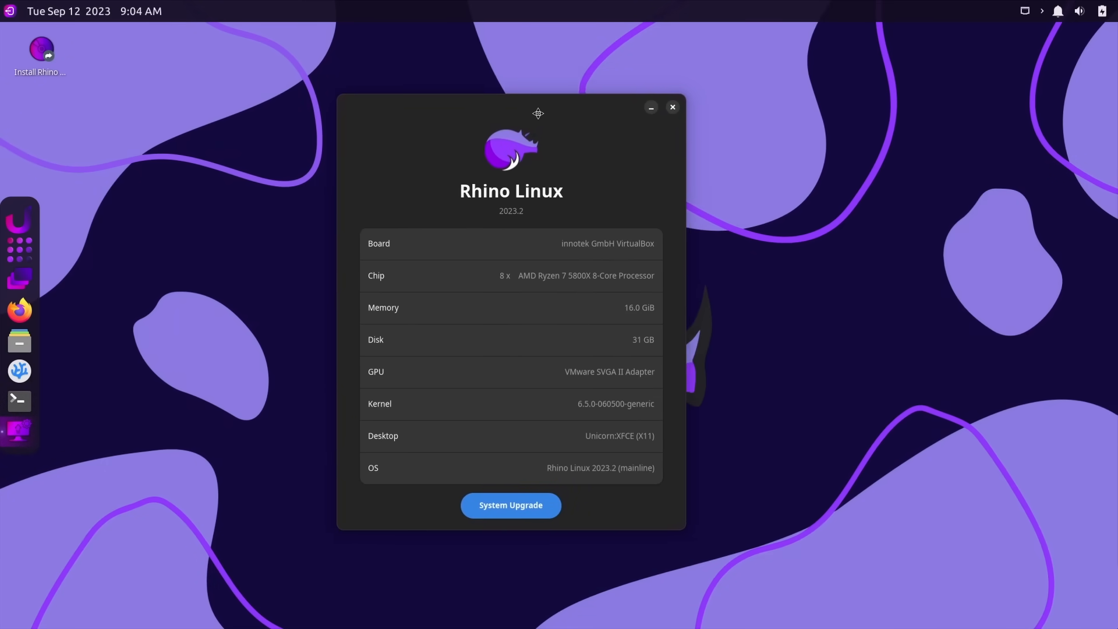
- Move the system info window aside and launch Rhino Linux's System Upgrade
left_click_drag(538, 113, 549, 118)
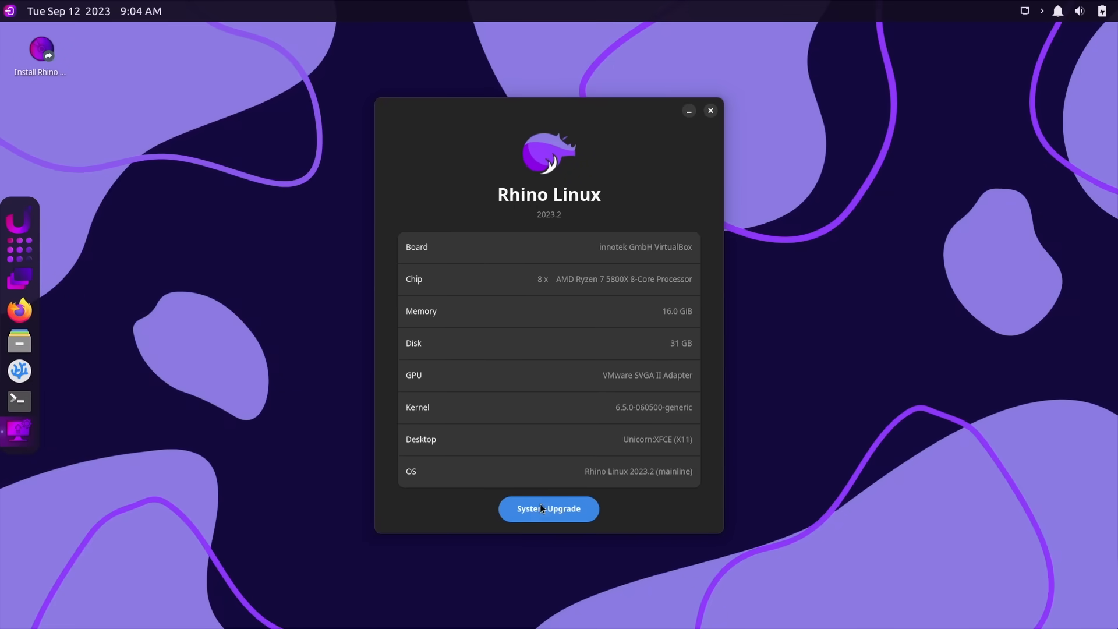
left_click(549, 509)
type("sudo apt install ubuntu-")
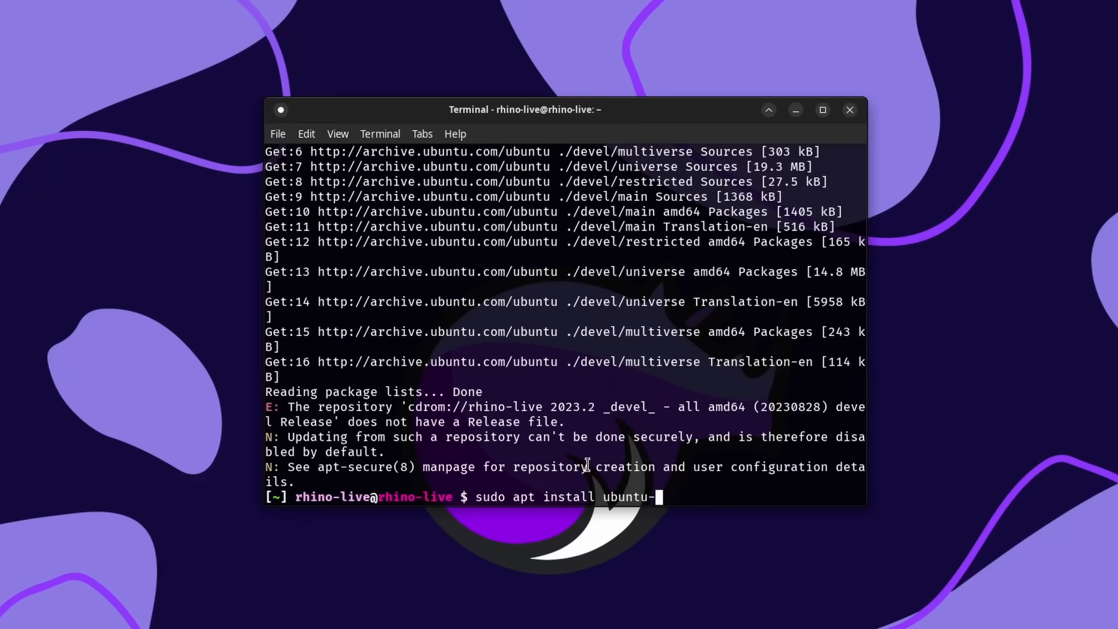
- Run 'sudo apt install ubuntu-gnome-desktop', then run rhino-pkg and scroll through its usage help
type("gnome-desktop")
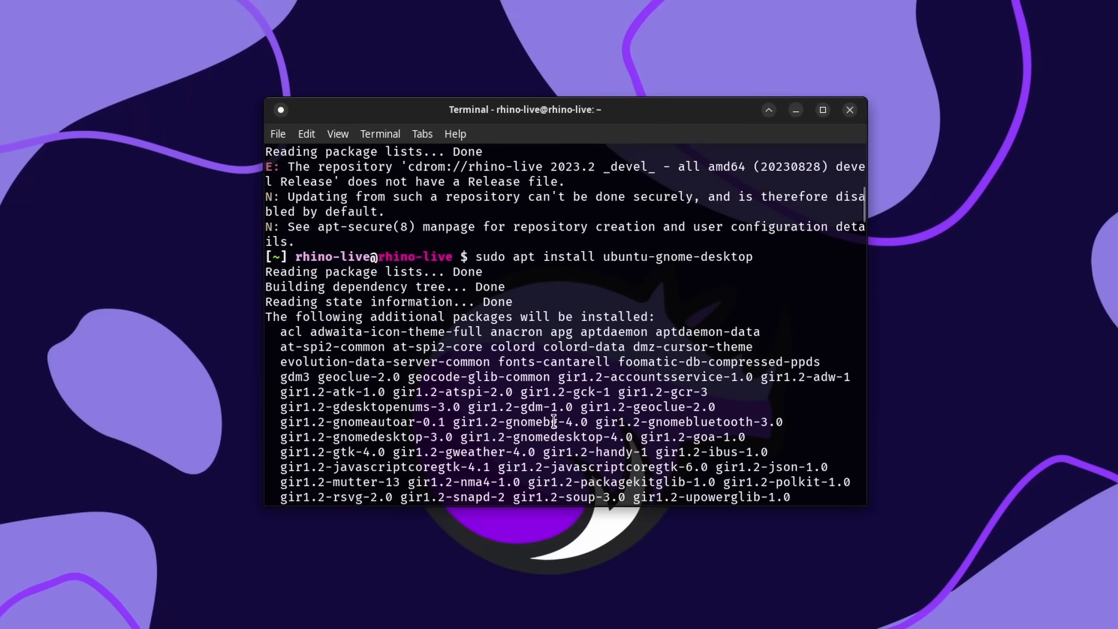
type("rhino-pkg")
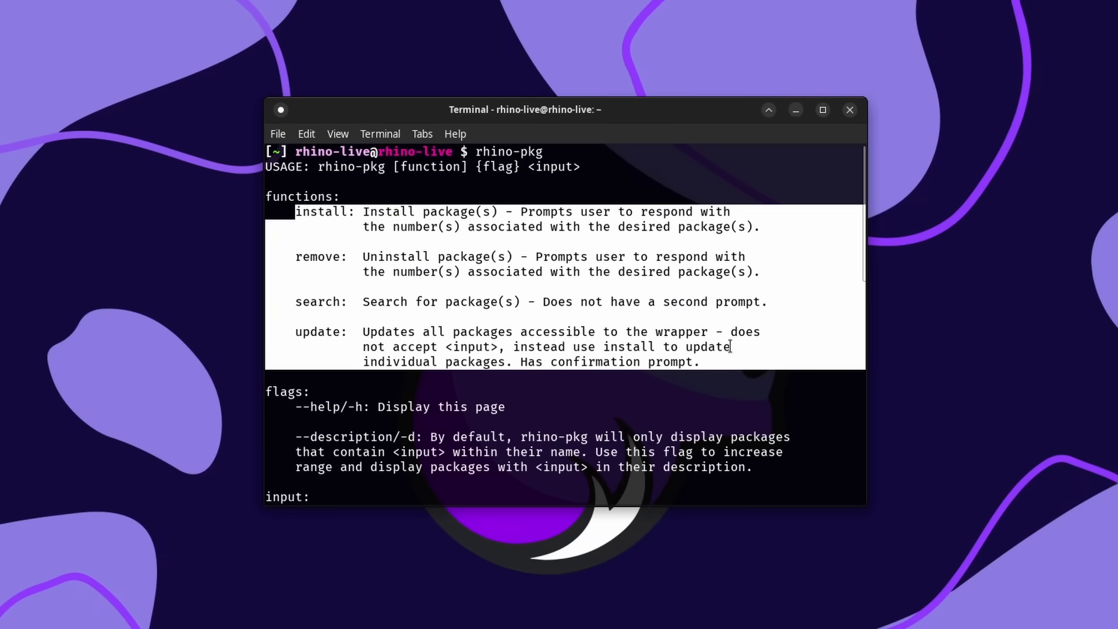
scroll("down", 3)
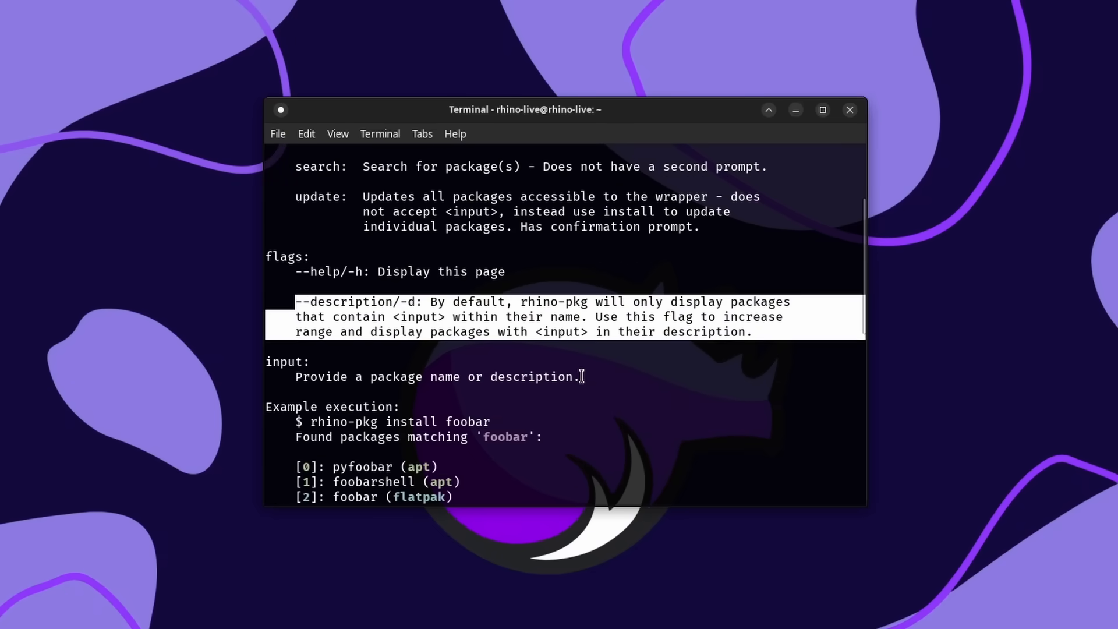
scroll("down", 3)
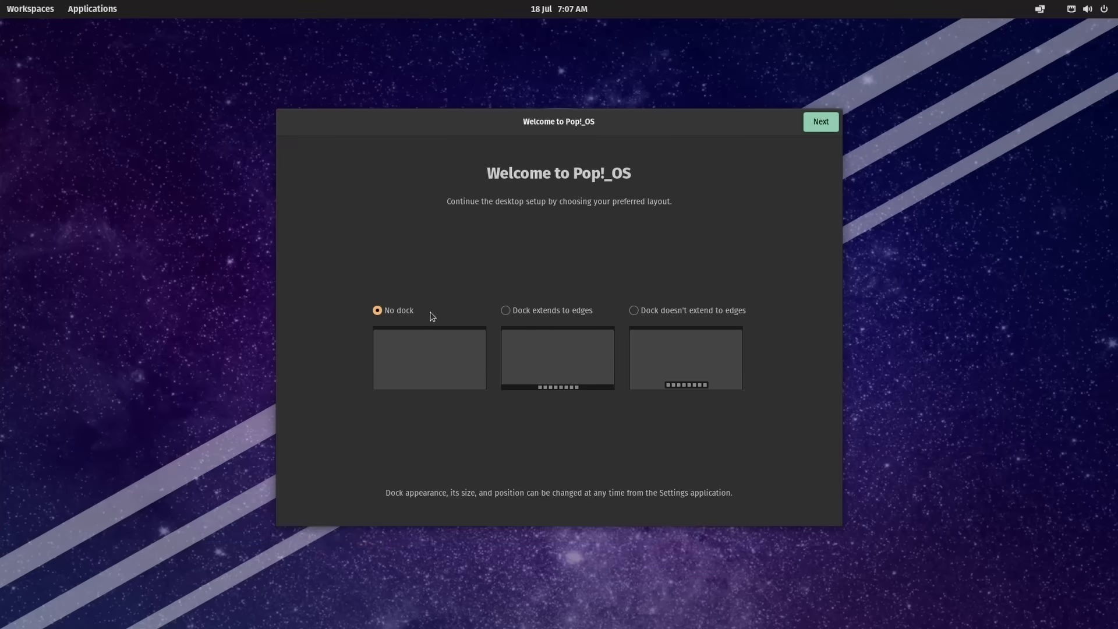
- Pick the 'Dock doesn't extend to edges' layout in Welcome and show the Applications library
left_click(634, 310)
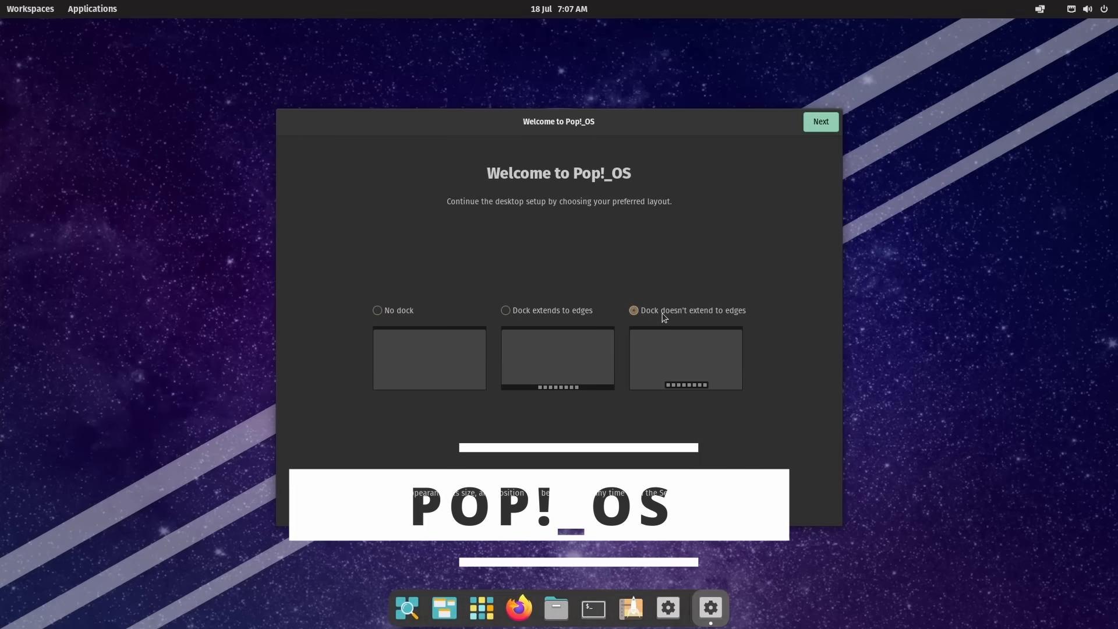
left_click(505, 310)
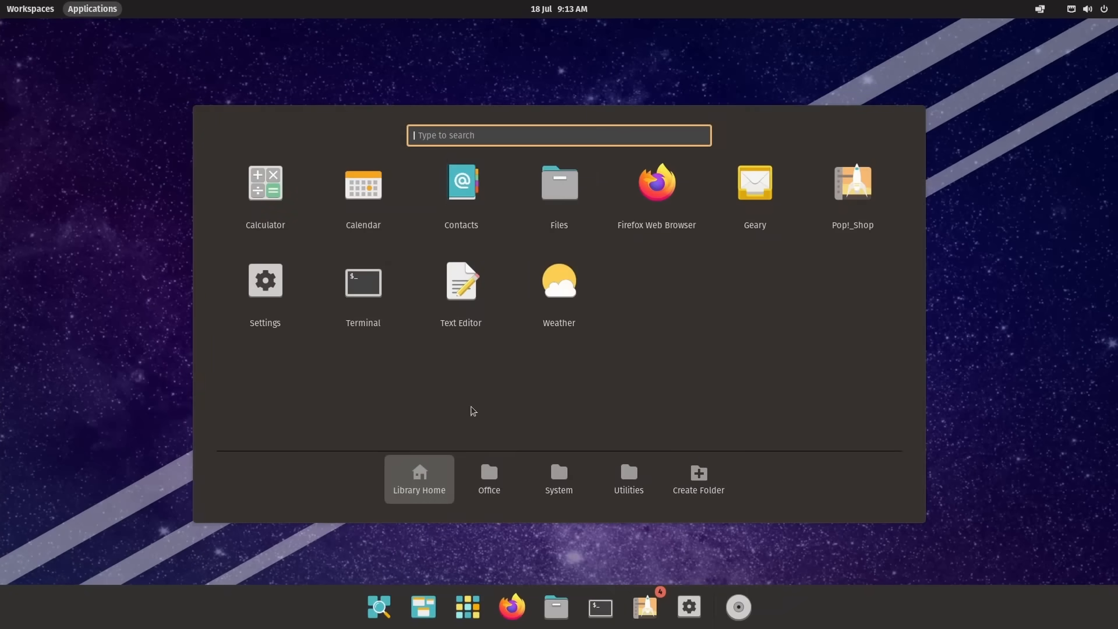
left_click(629, 479)
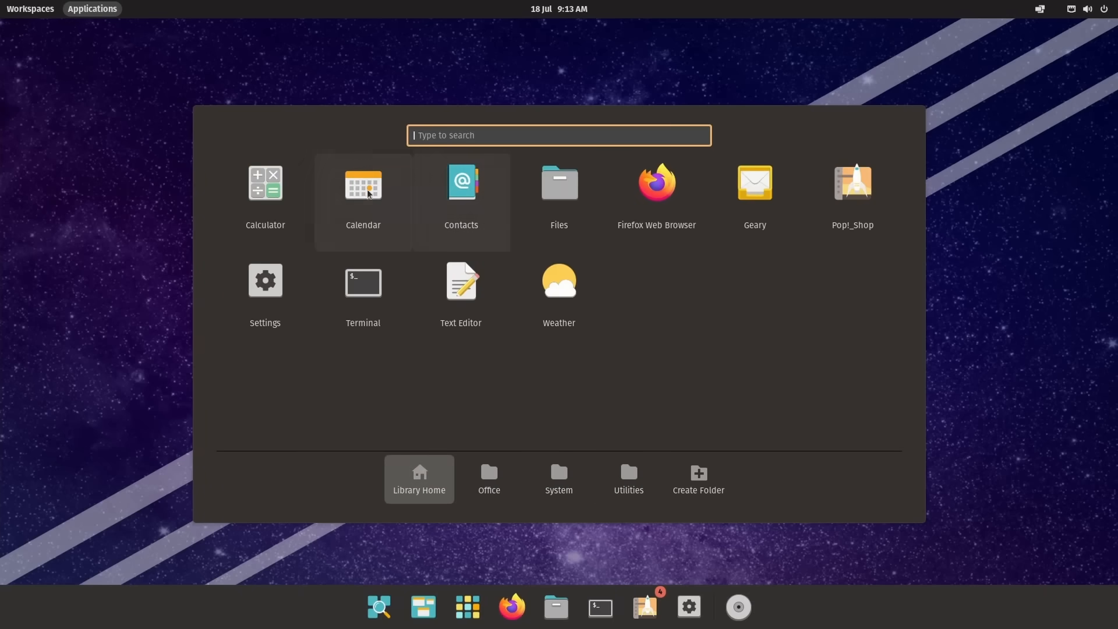
left_click(265, 281)
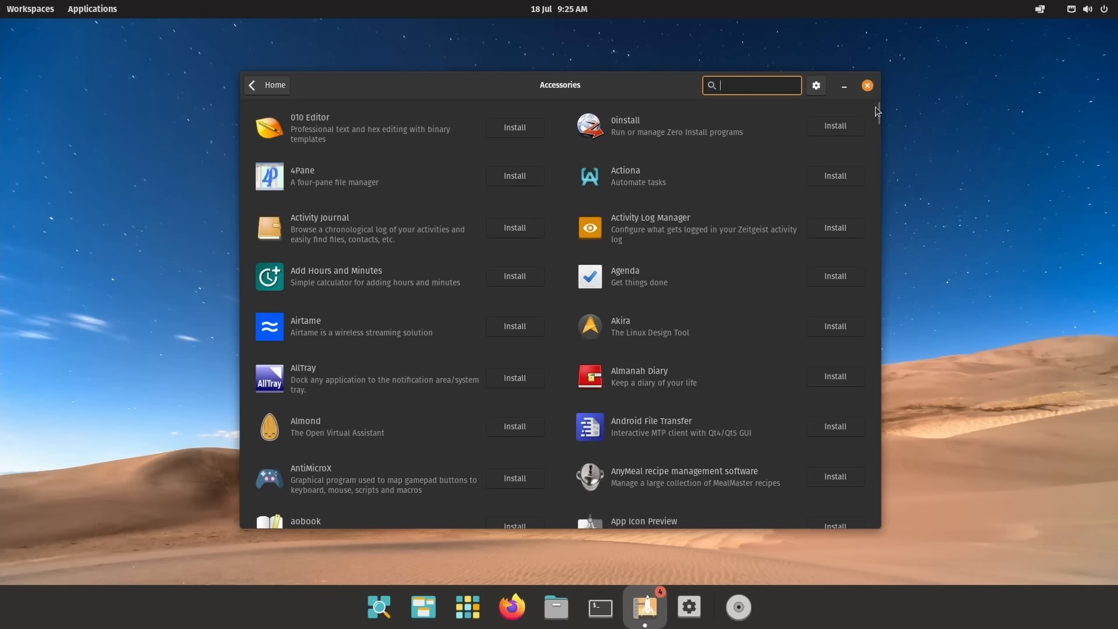
- Scroll Pop!_Shop's Accessories apps, then view Extra Sources including Pop_OS Release Sources
scroll("down", 3)
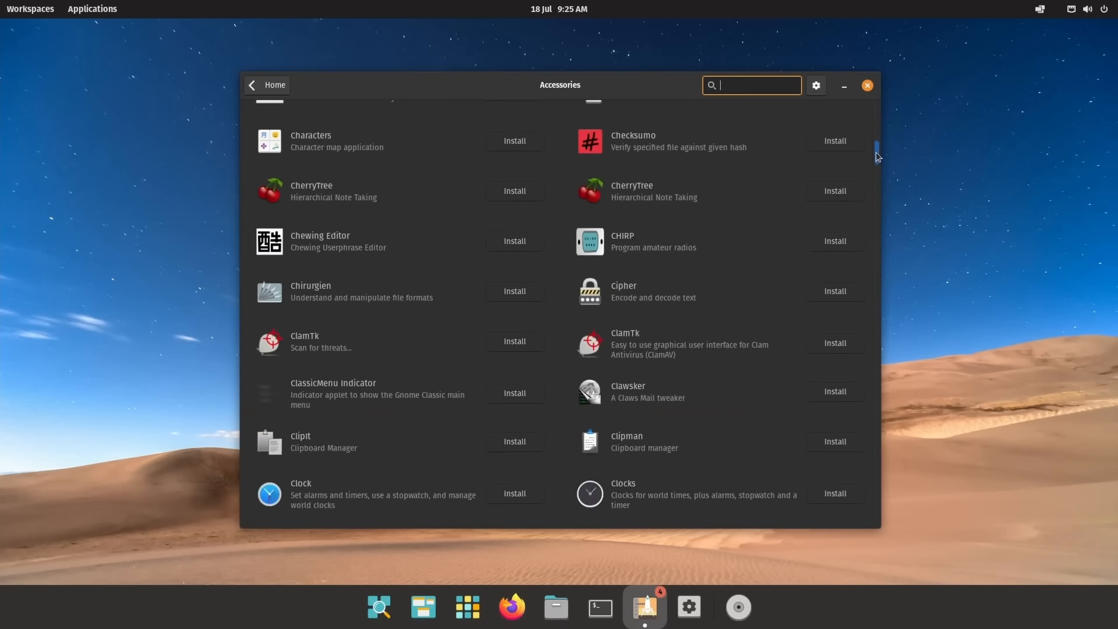
scroll("down", 3)
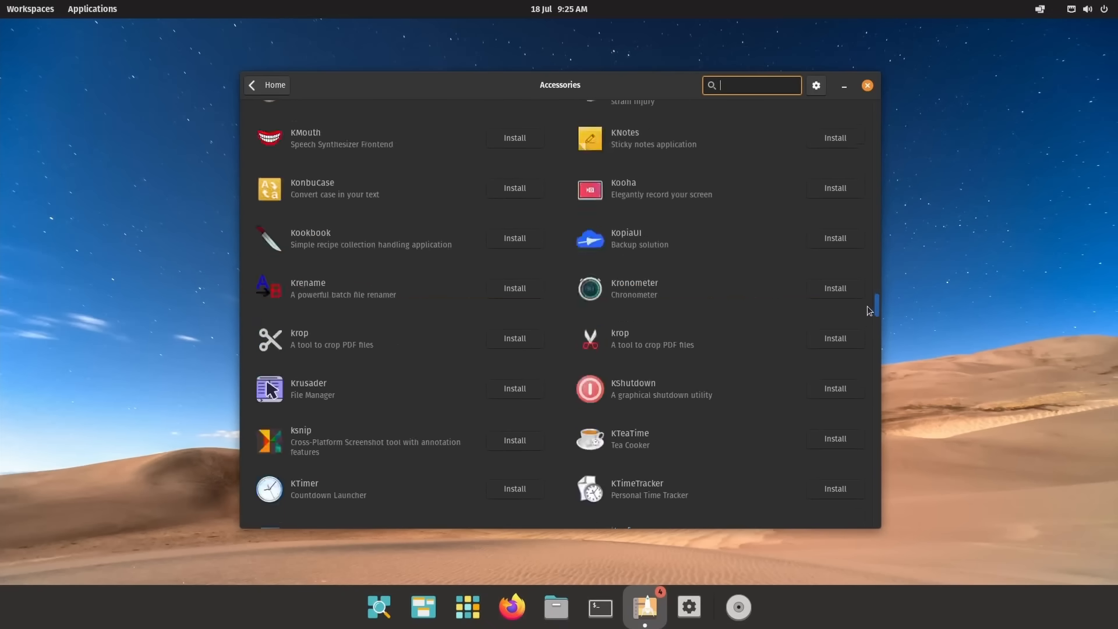
scroll("down", 3)
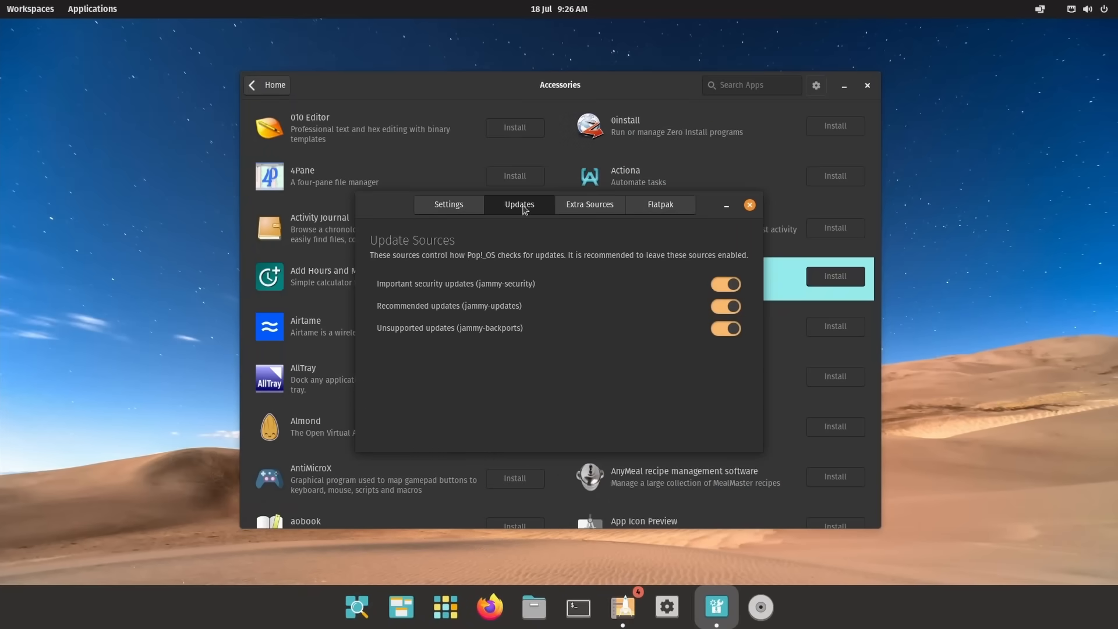
left_click(589, 204)
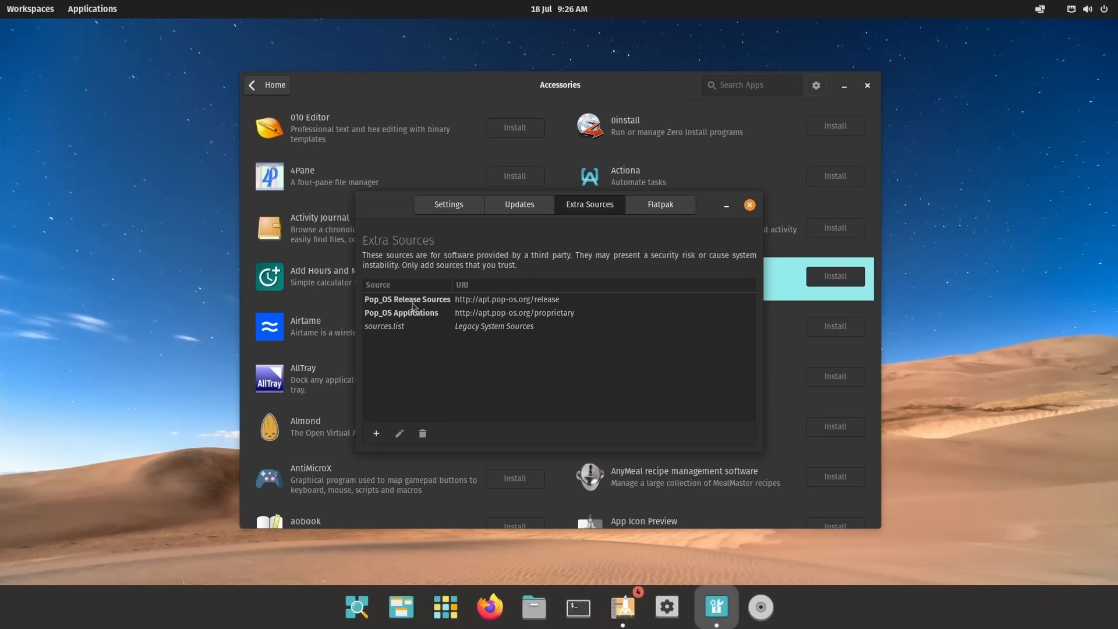
left_click(384, 326)
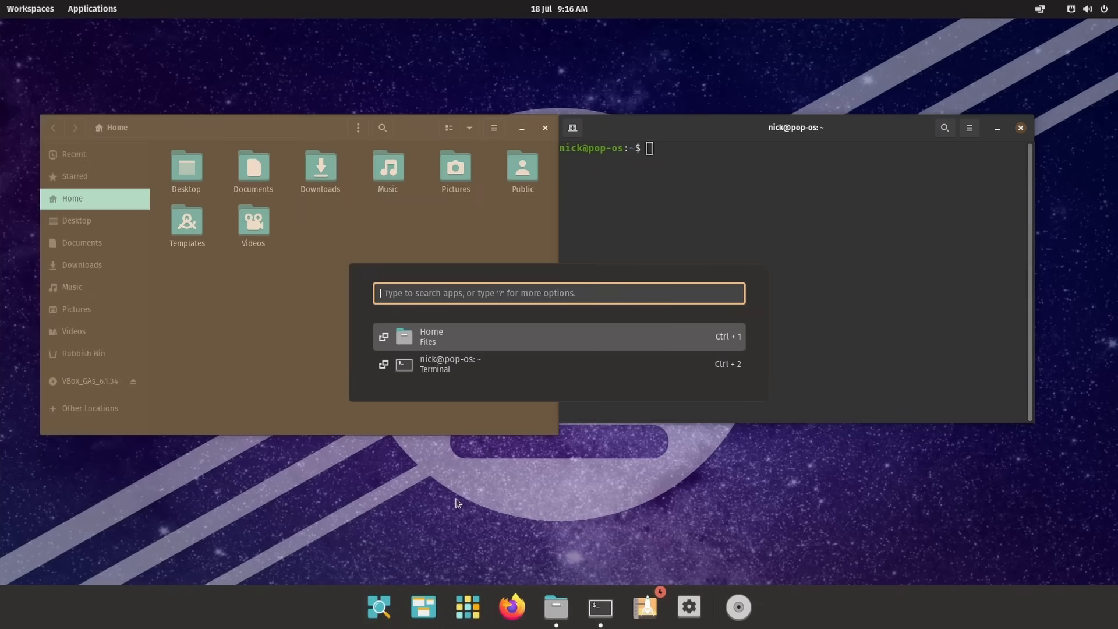
mouse_move(434, 369)
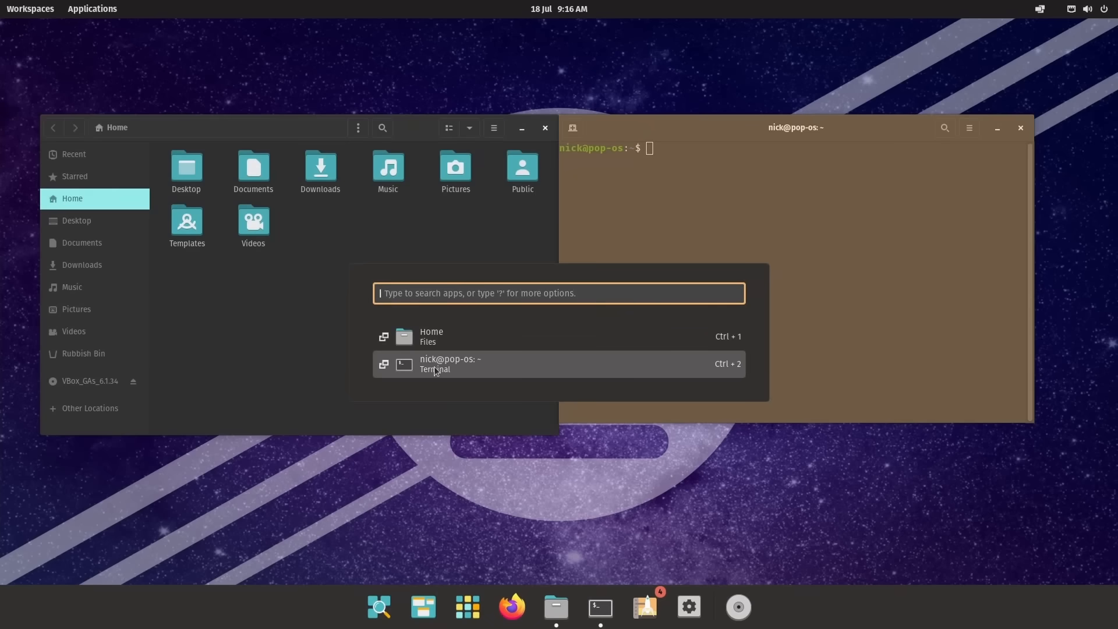